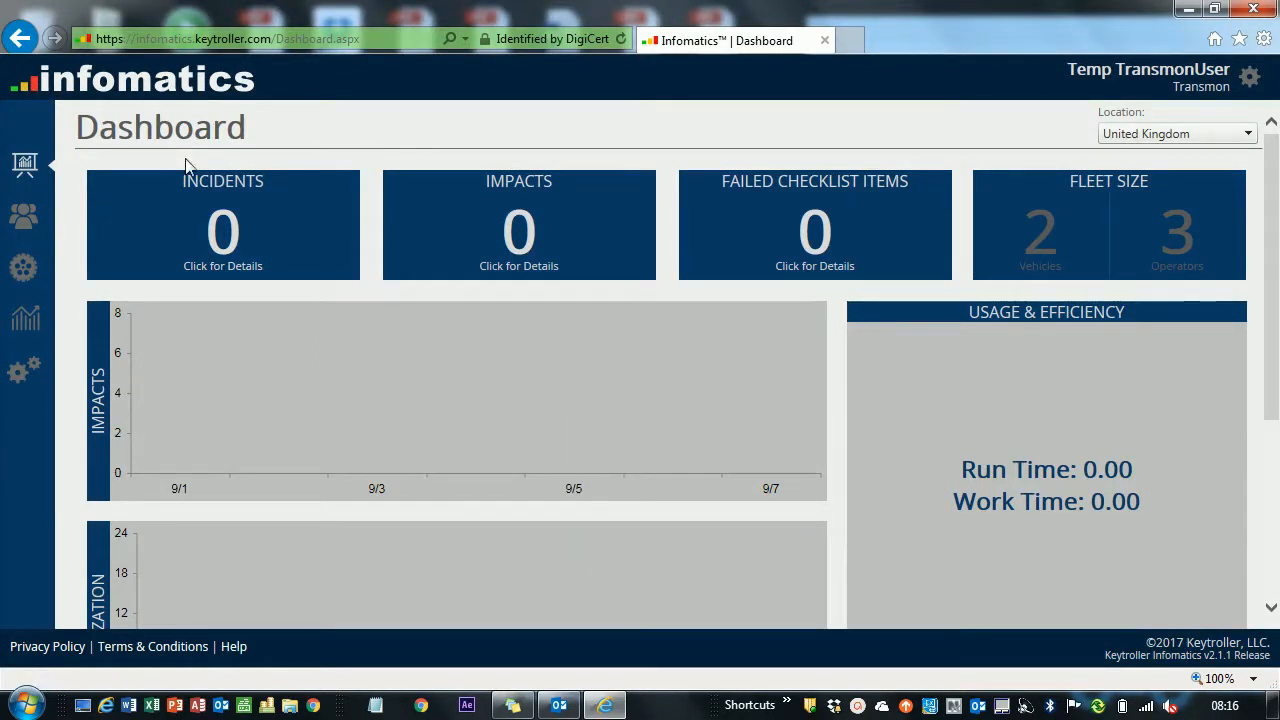
pyautogui.moveTo(304, 188)
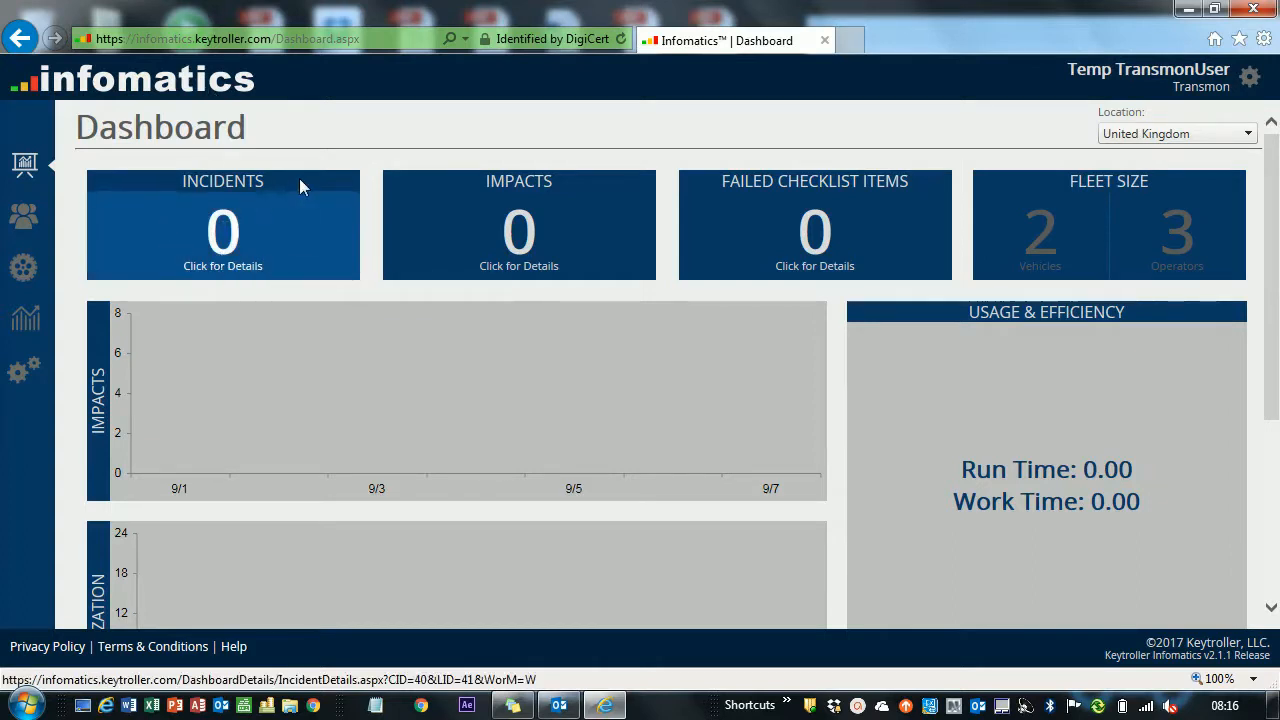
pyautogui.moveTo(430, 182)
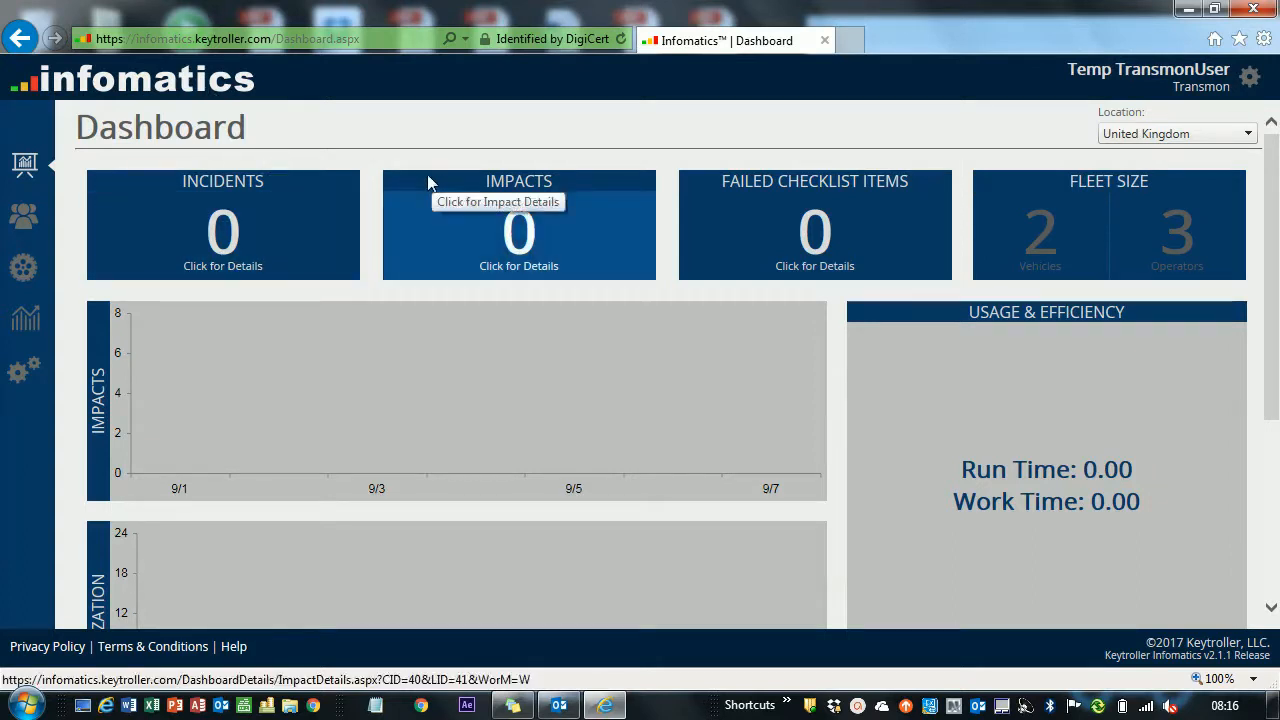
pyautogui.moveTo(148, 355)
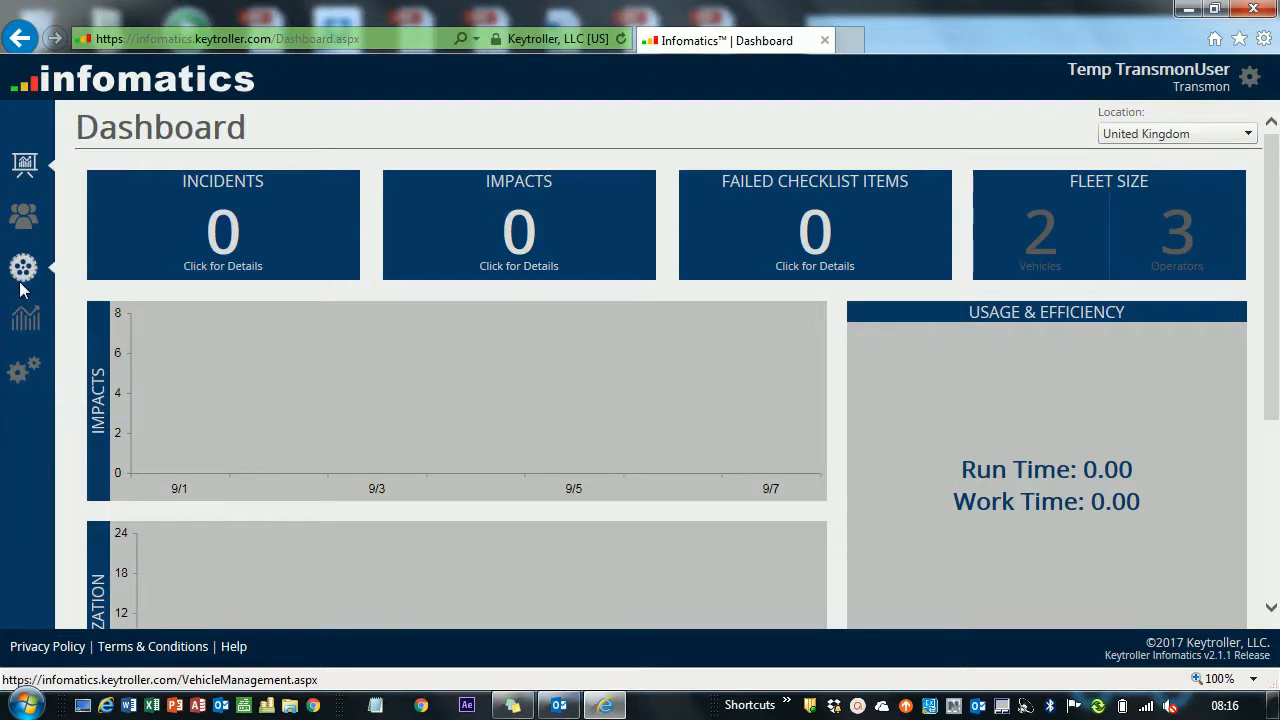
# Open Vehicle Management from the sidebar gear icon, listing Counterbalance 1 and Counterbalance 2
pyautogui.click(21, 266)
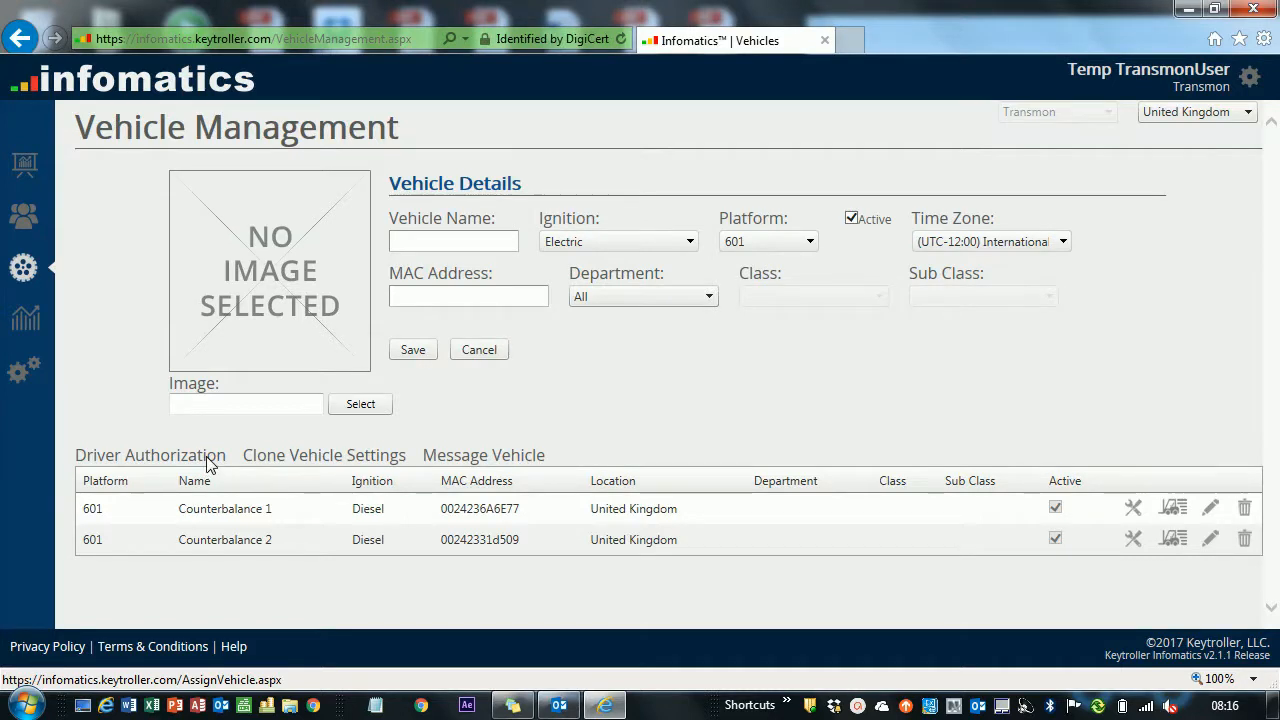
# Open the Driver Authorization window and scroll to the Operators grid
pyautogui.click(150, 455)
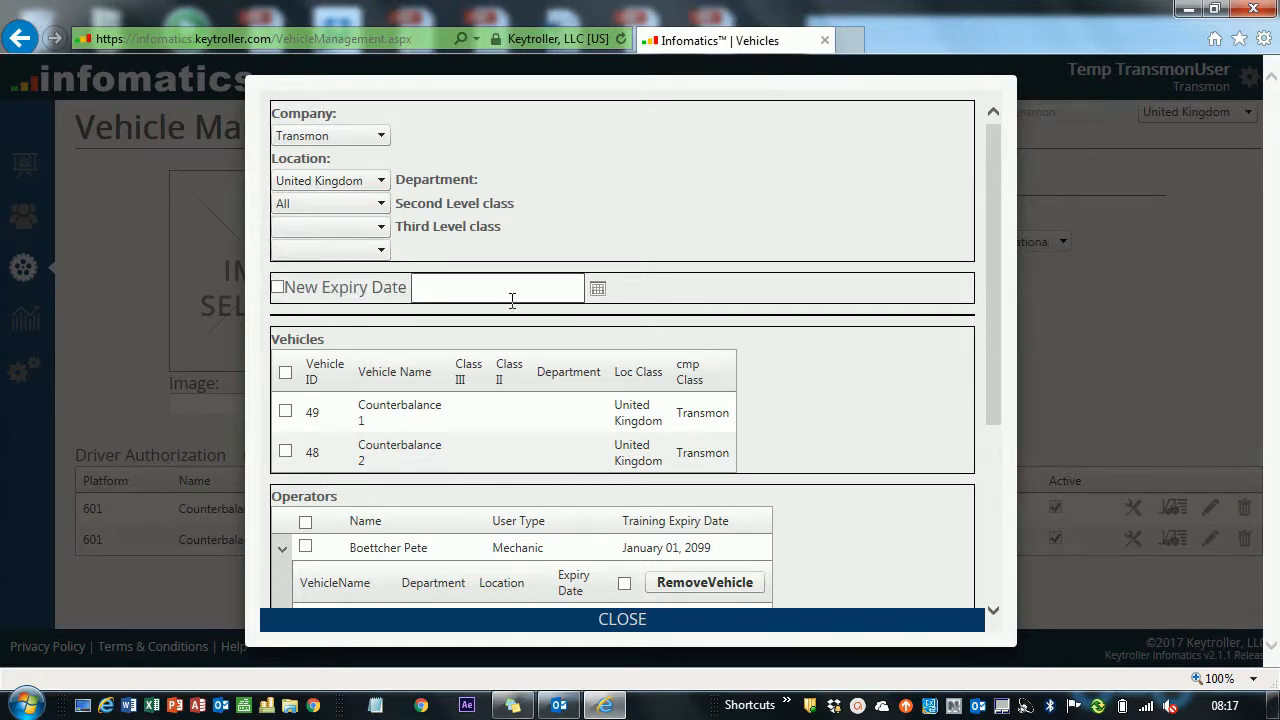
pyautogui.scroll(-3)
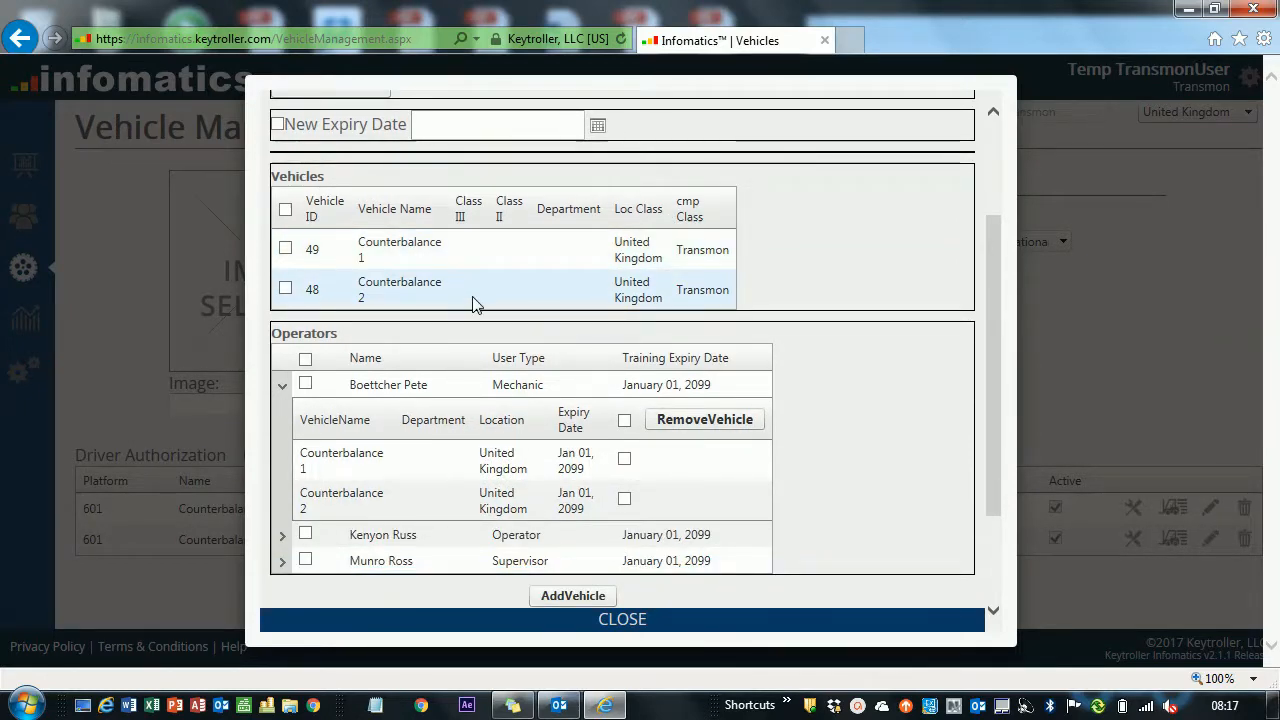
pyautogui.scroll(-3)
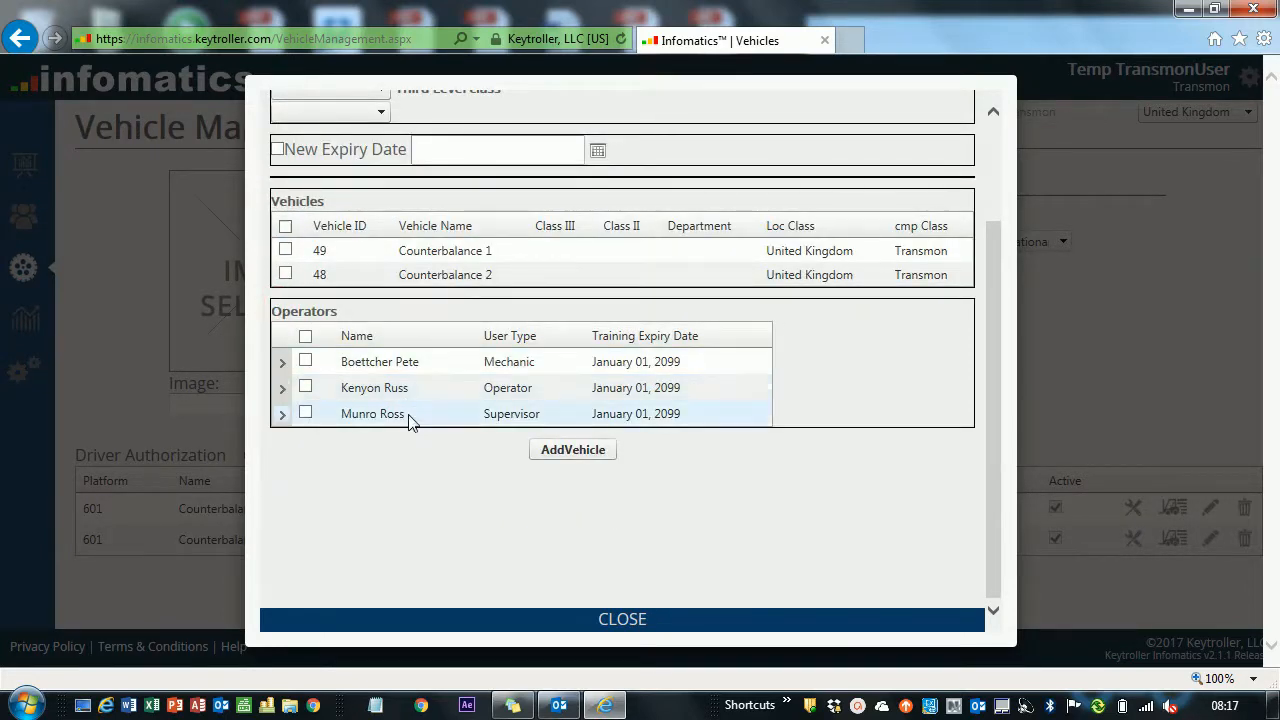
pyautogui.moveTo(495, 388)
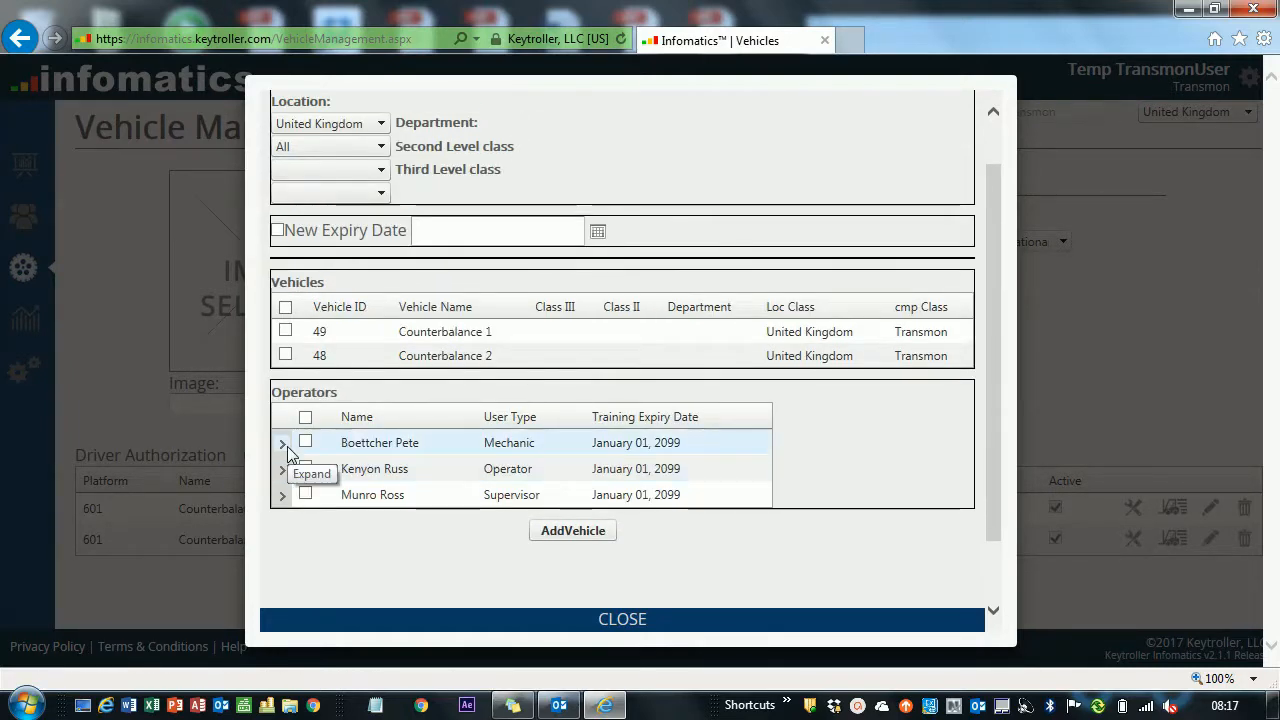
# Expand the mechanic and operator rows to show their authorised Counterbalance vehicles, expiring 2099
pyautogui.click(282, 442)
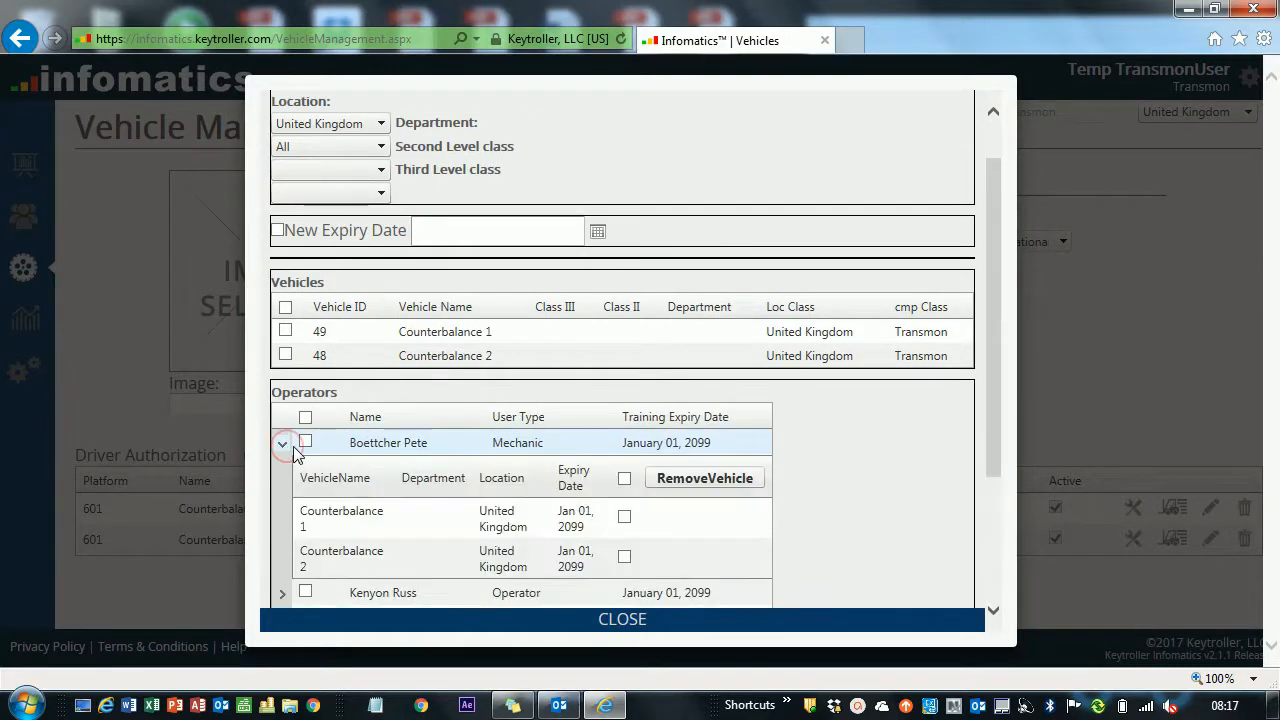
pyautogui.scroll(-3)
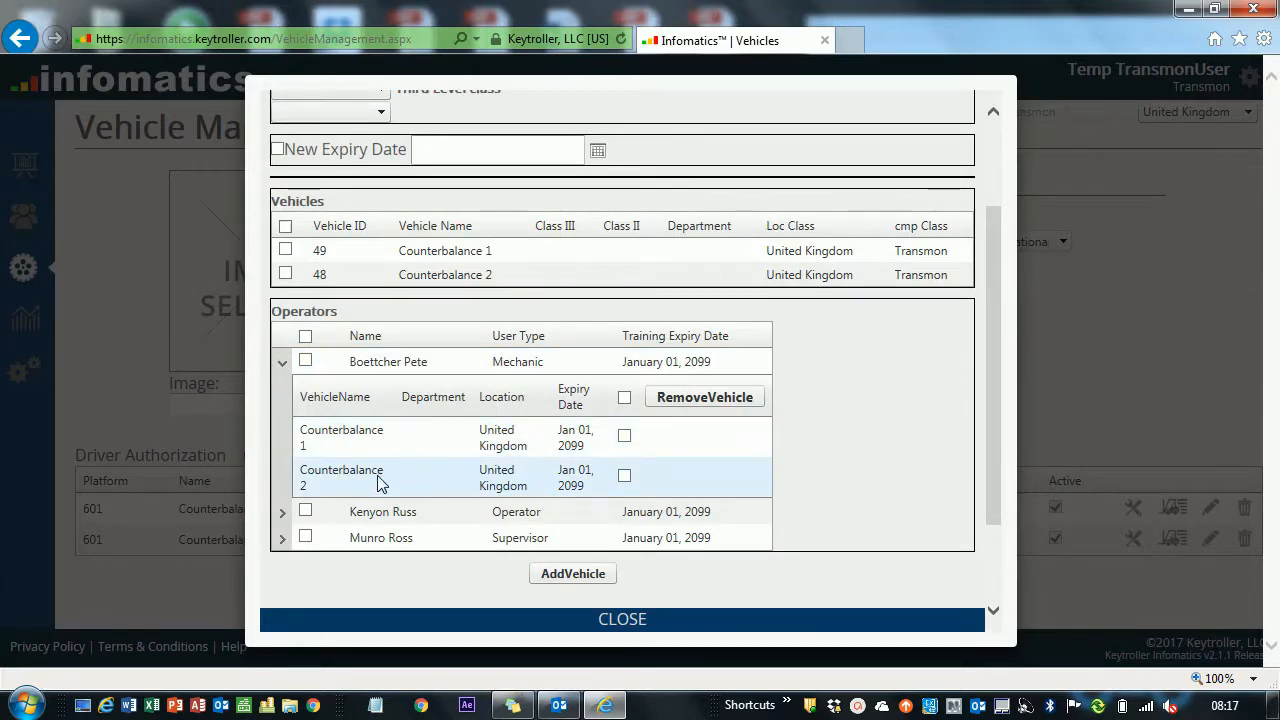
pyautogui.click(283, 511)
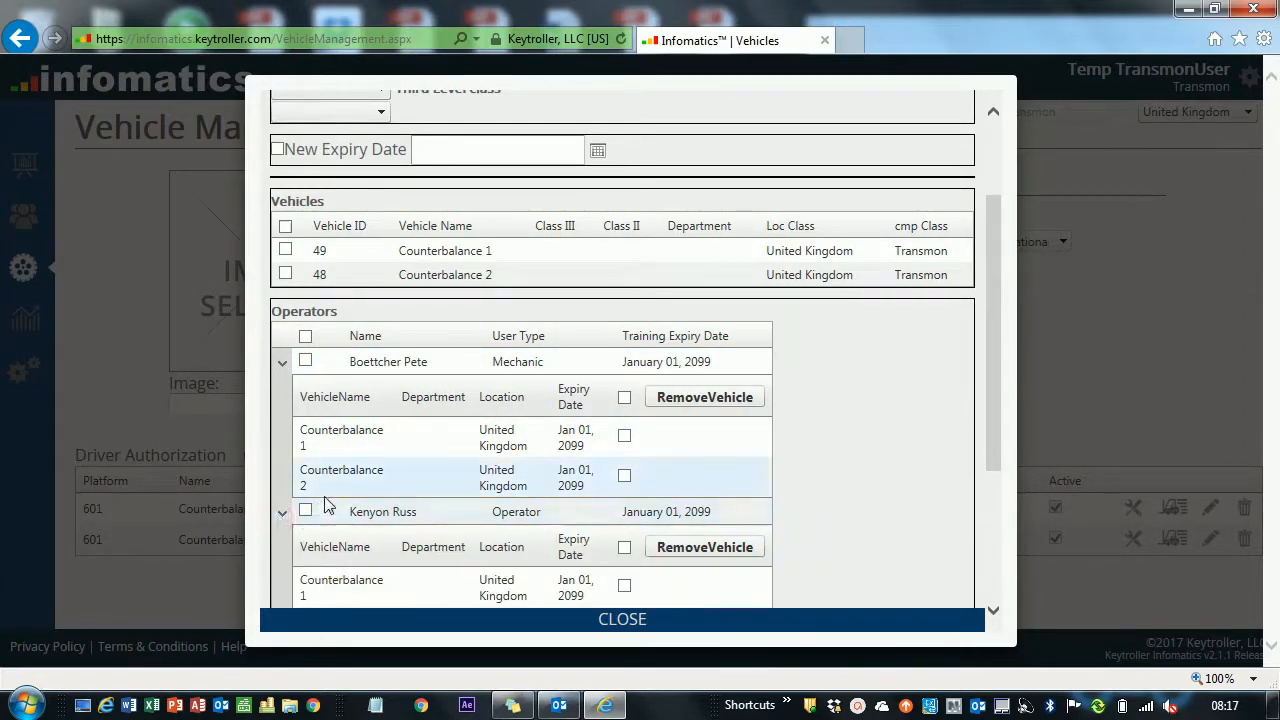
pyautogui.scroll(-3)
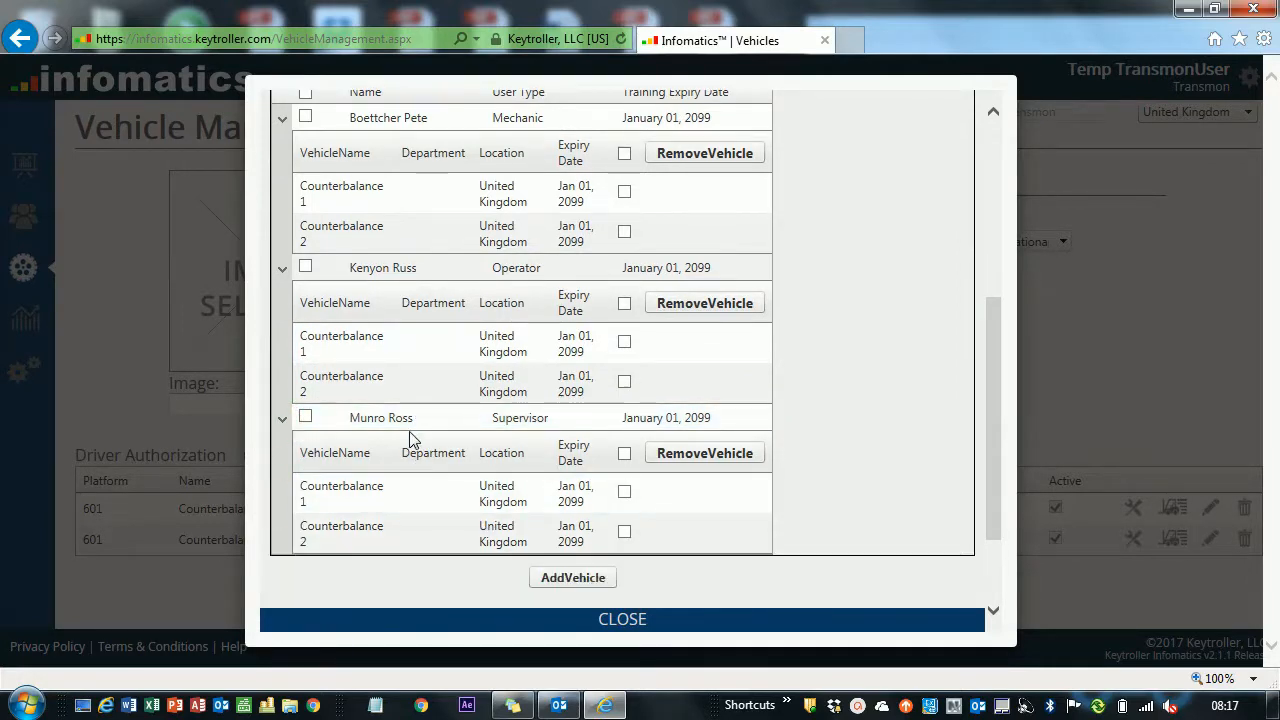
pyautogui.scroll(-3)
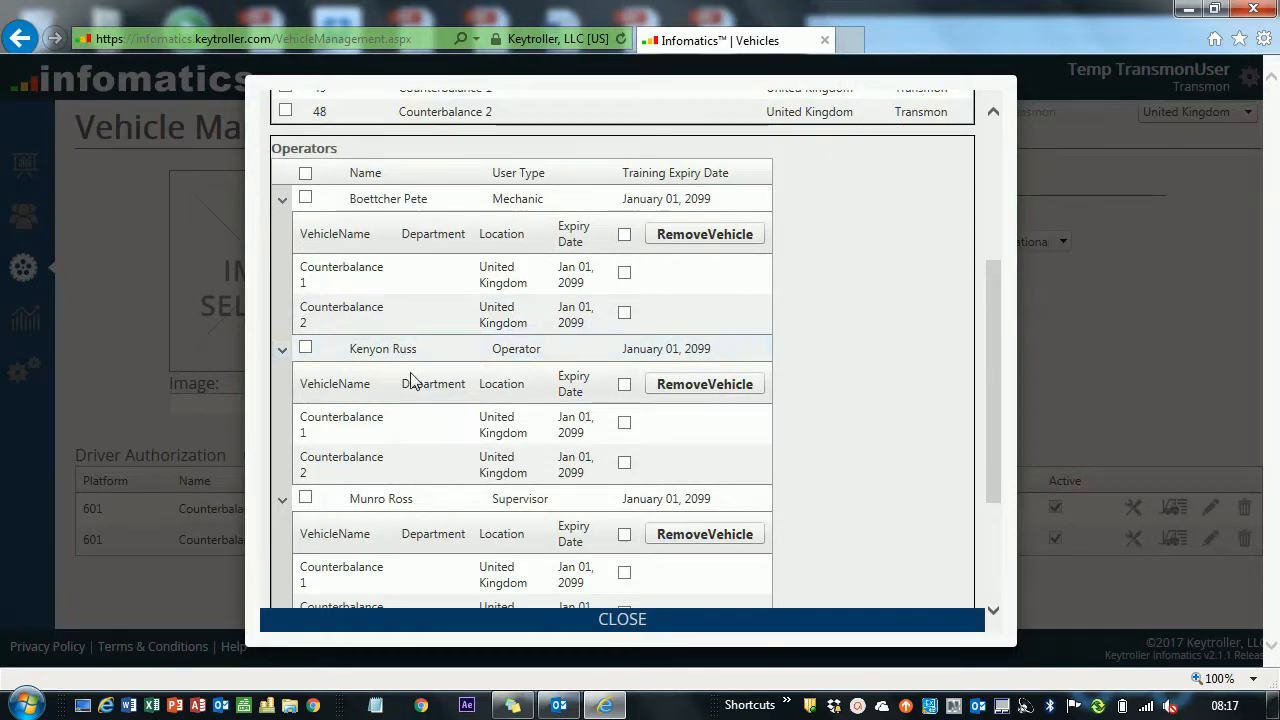
pyautogui.scroll(-3)
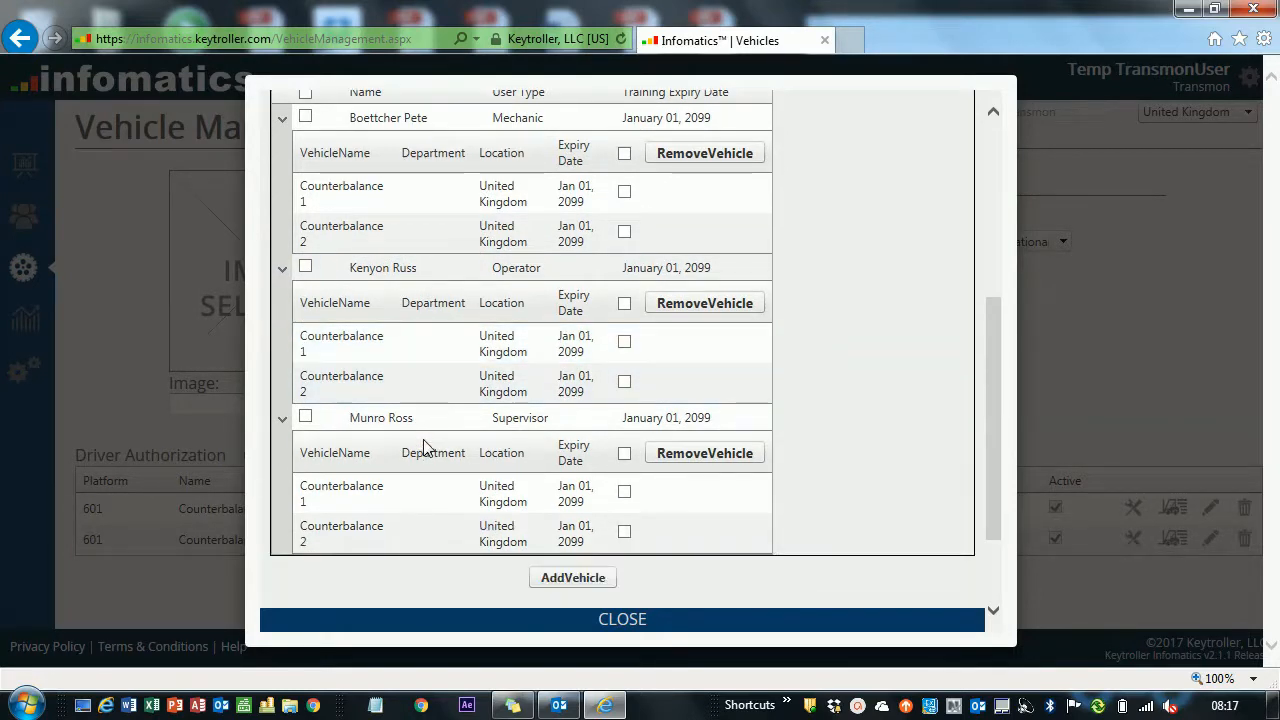
pyautogui.scroll(-3)
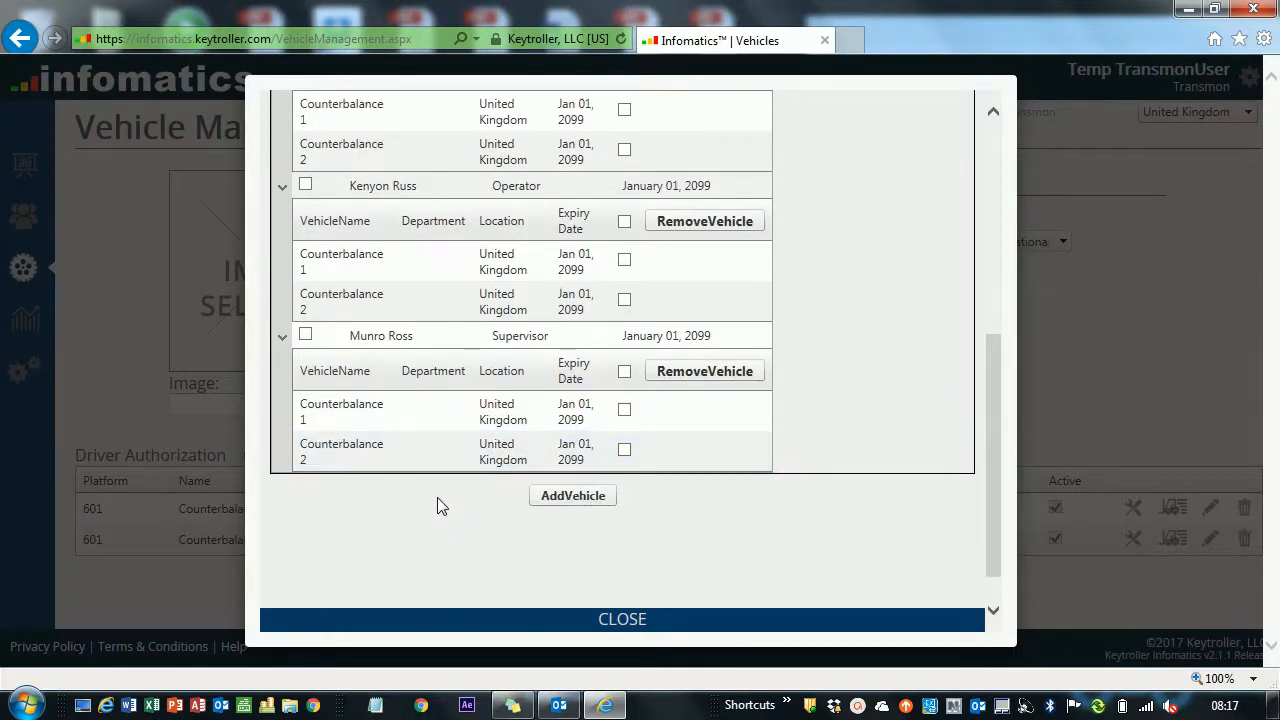
pyautogui.click(624, 450)
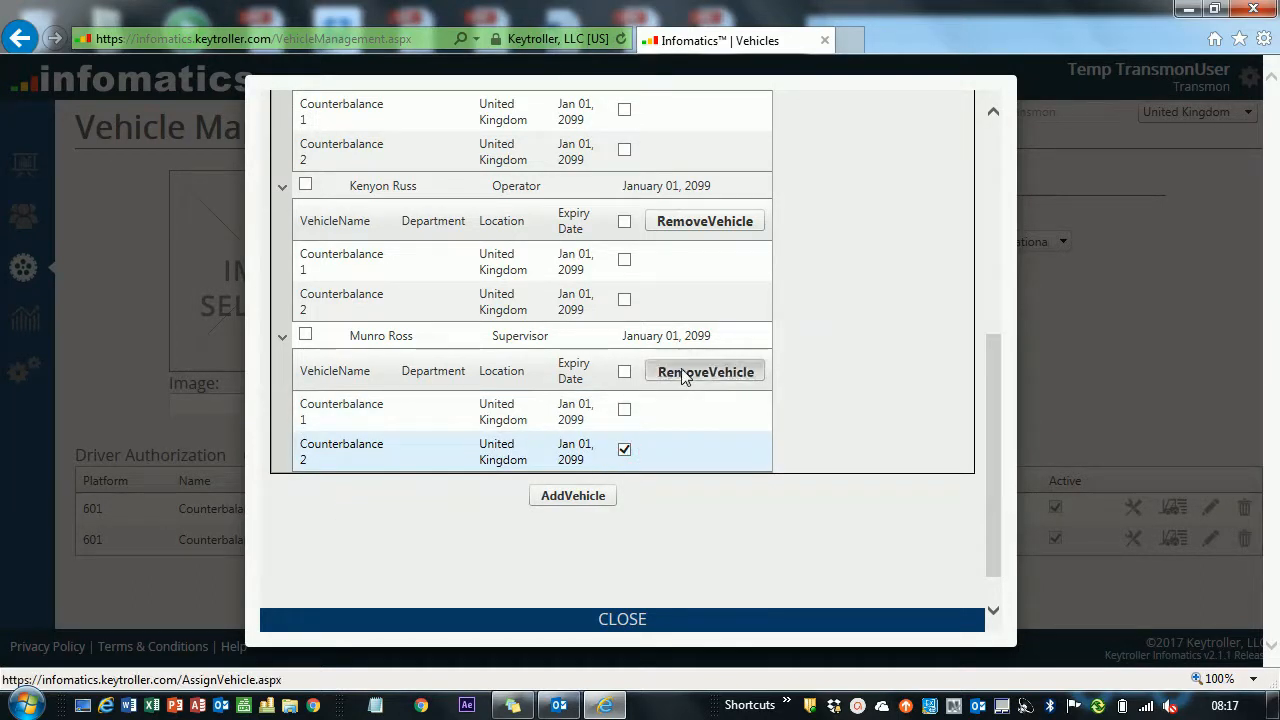
pyautogui.click(704, 371)
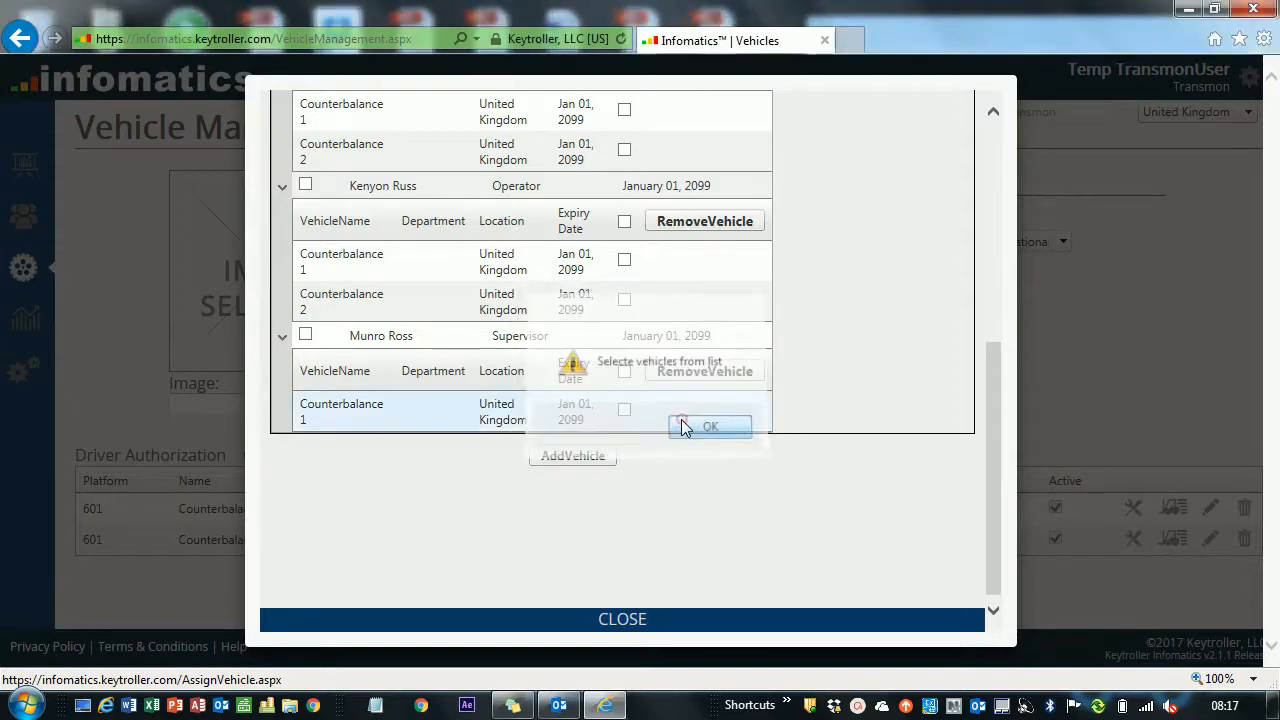
pyautogui.click(709, 426)
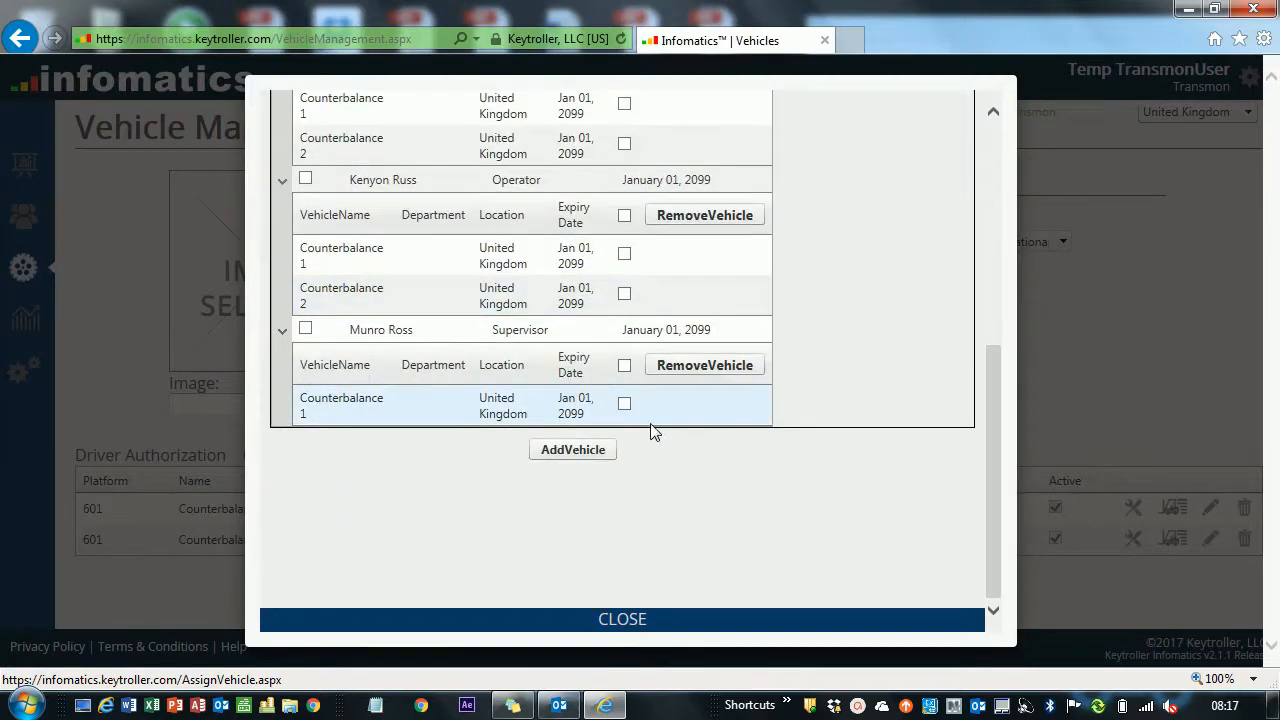
pyautogui.moveTo(347, 405)
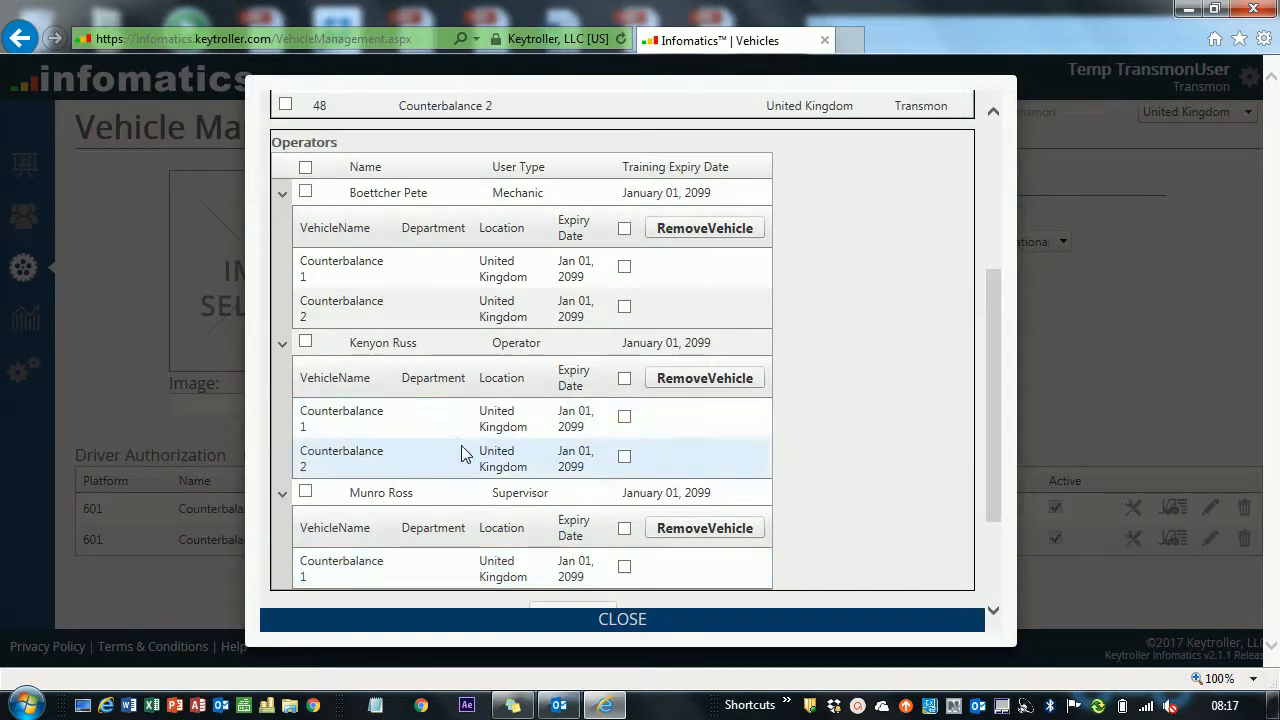
# Assign Counterbalance 2 to the supervisor again, acknowledge the success message, and expand their vehicles
pyautogui.click(305, 492)
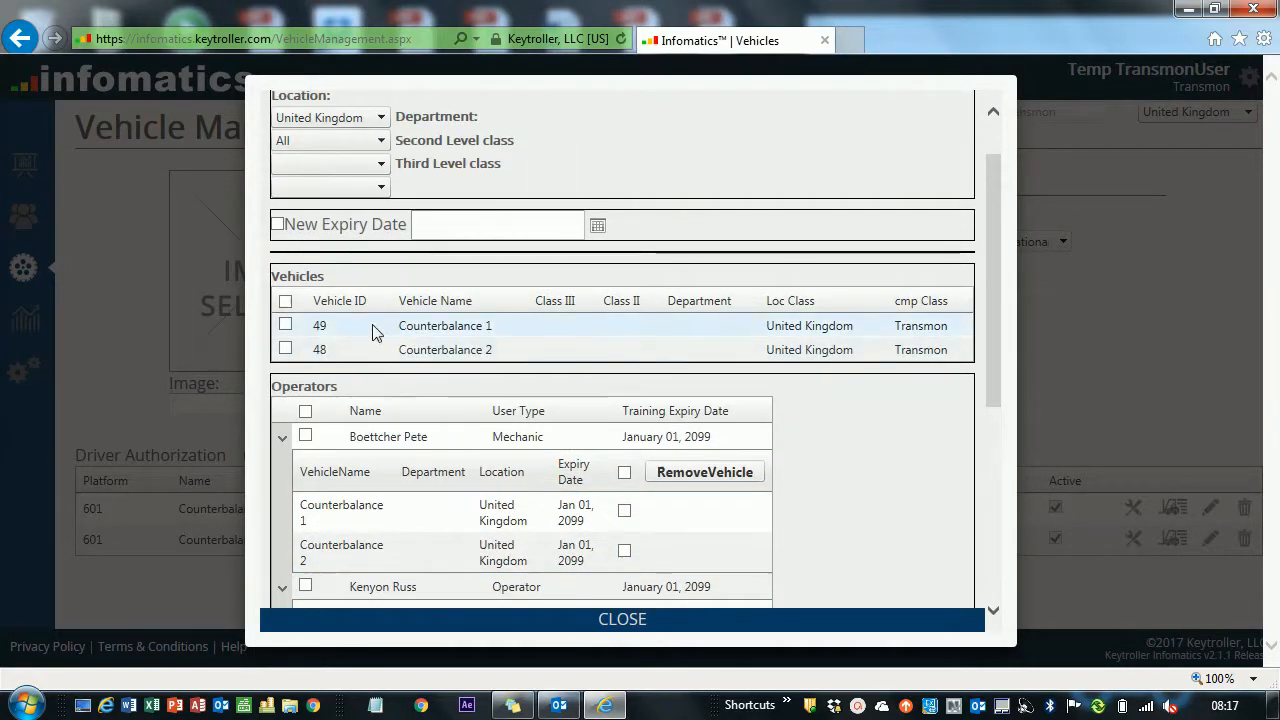
pyautogui.scroll(-3)
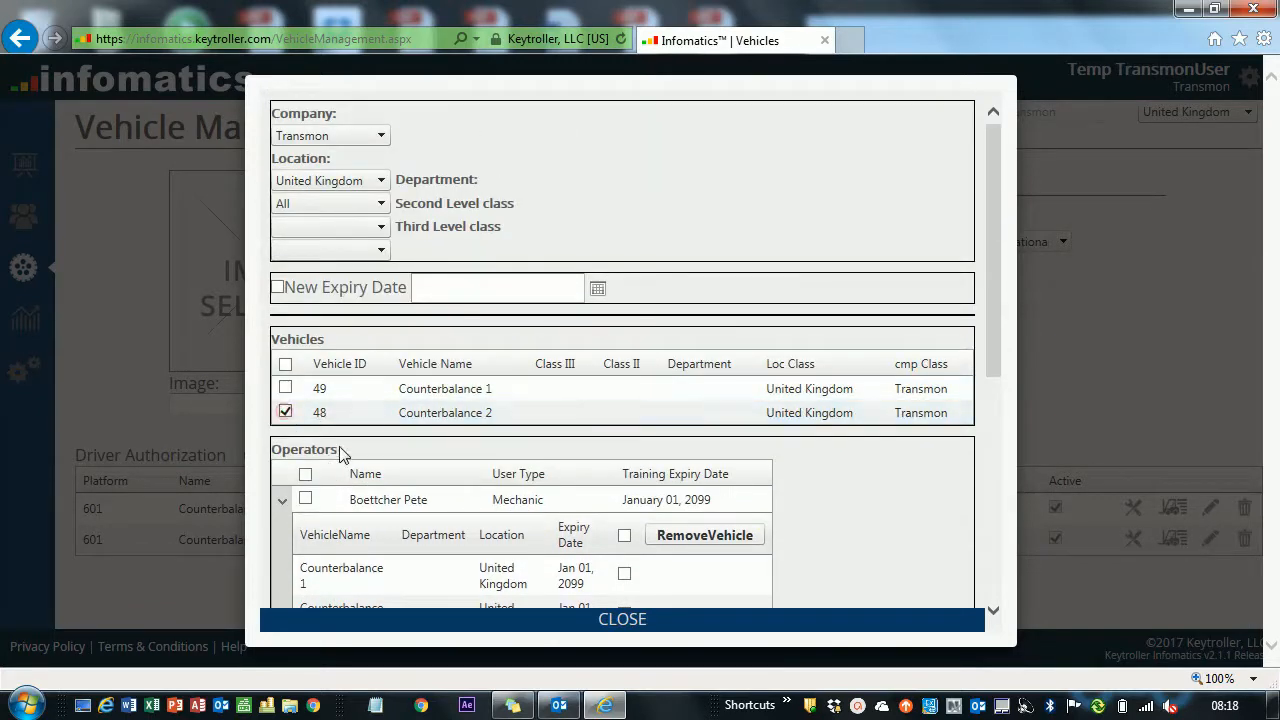
pyautogui.scroll(-3)
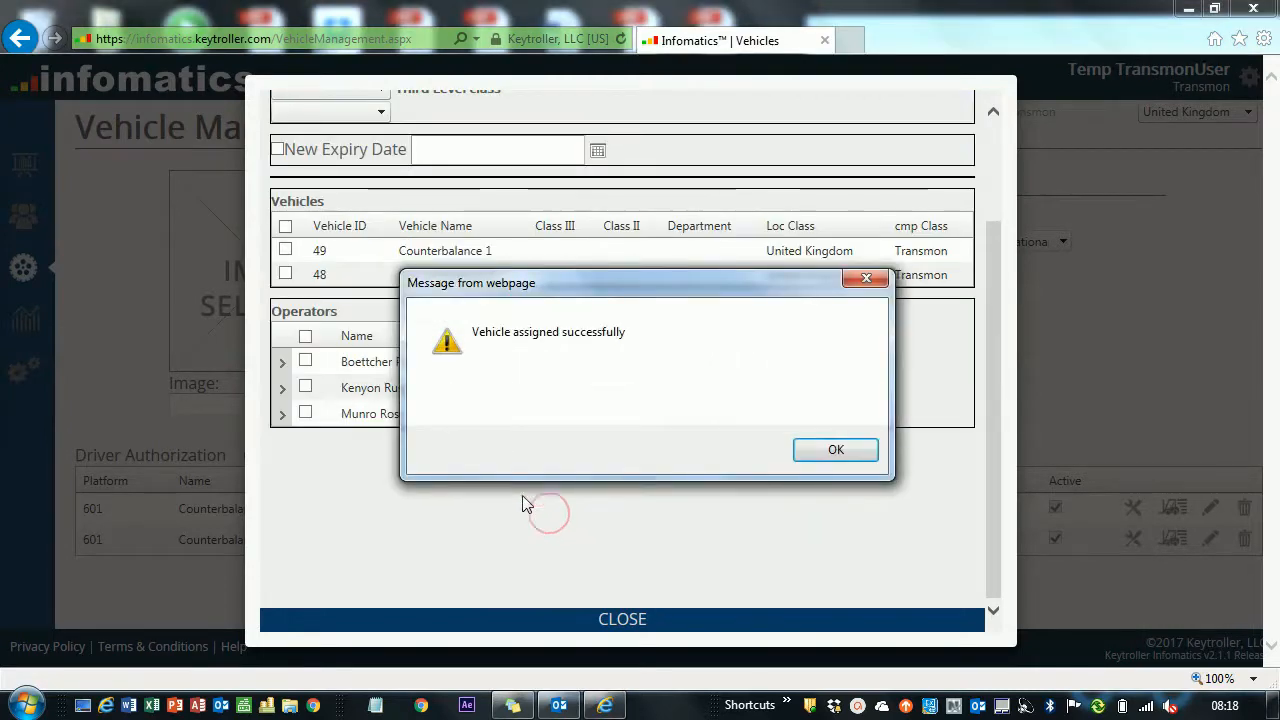
pyautogui.click(835, 449)
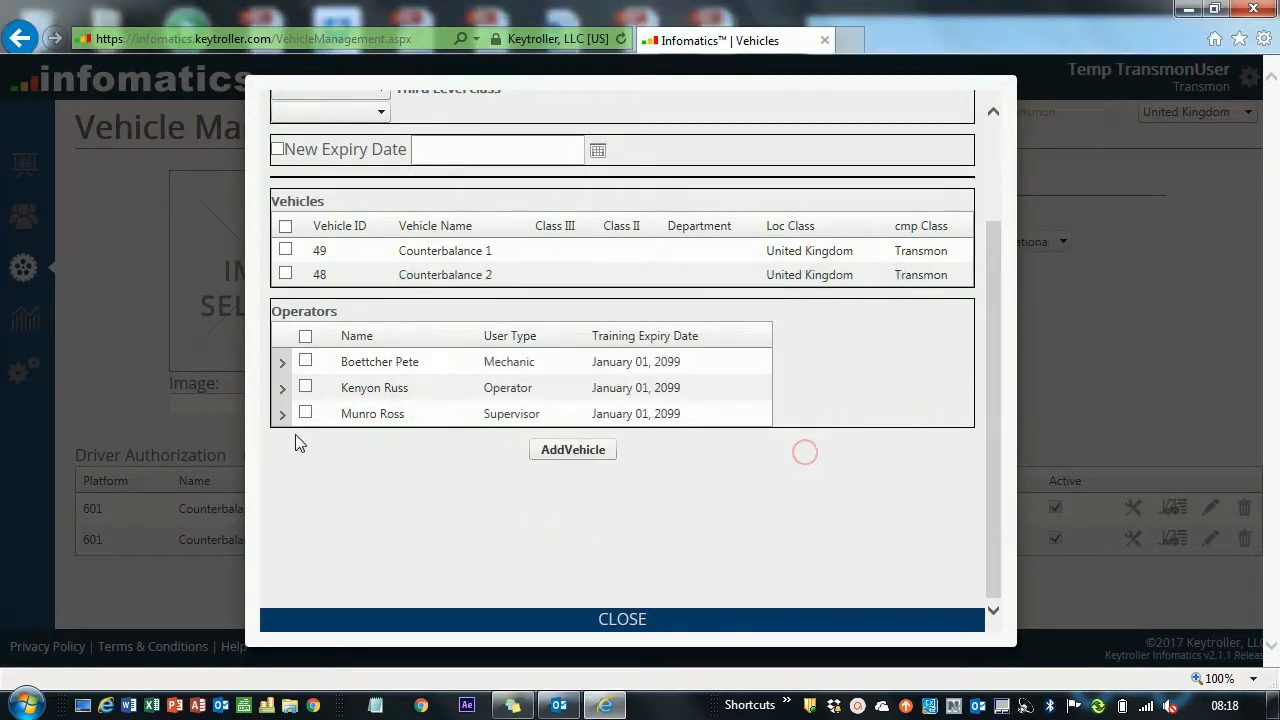
pyautogui.click(283, 414)
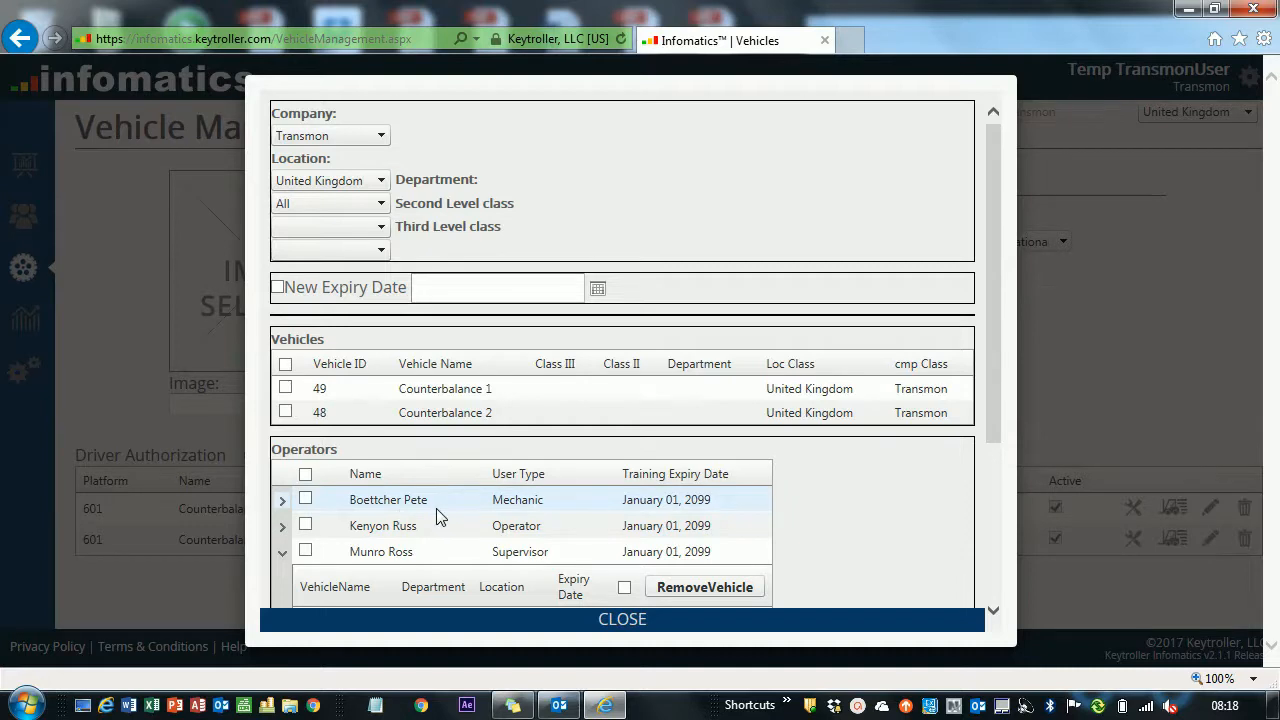
# Toggle New Expiry Date and open its calendar, closing it without choosing a date
pyautogui.scroll(-3)
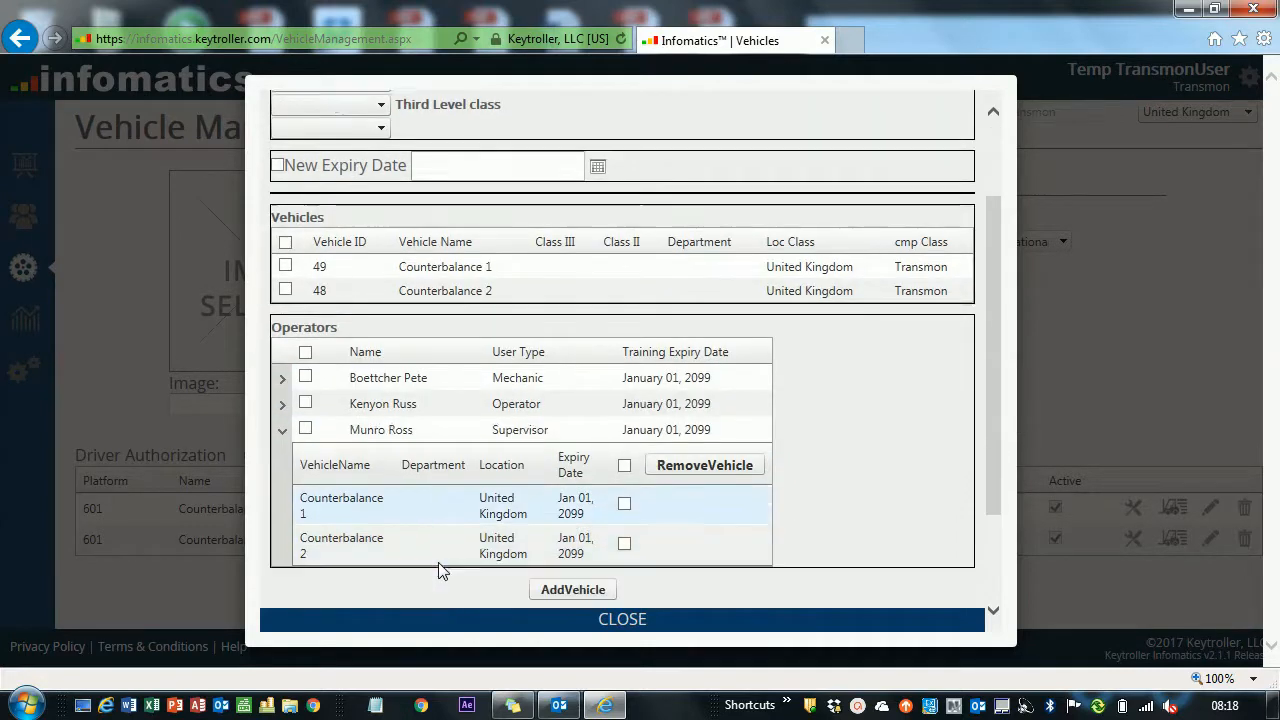
pyautogui.scroll(-3)
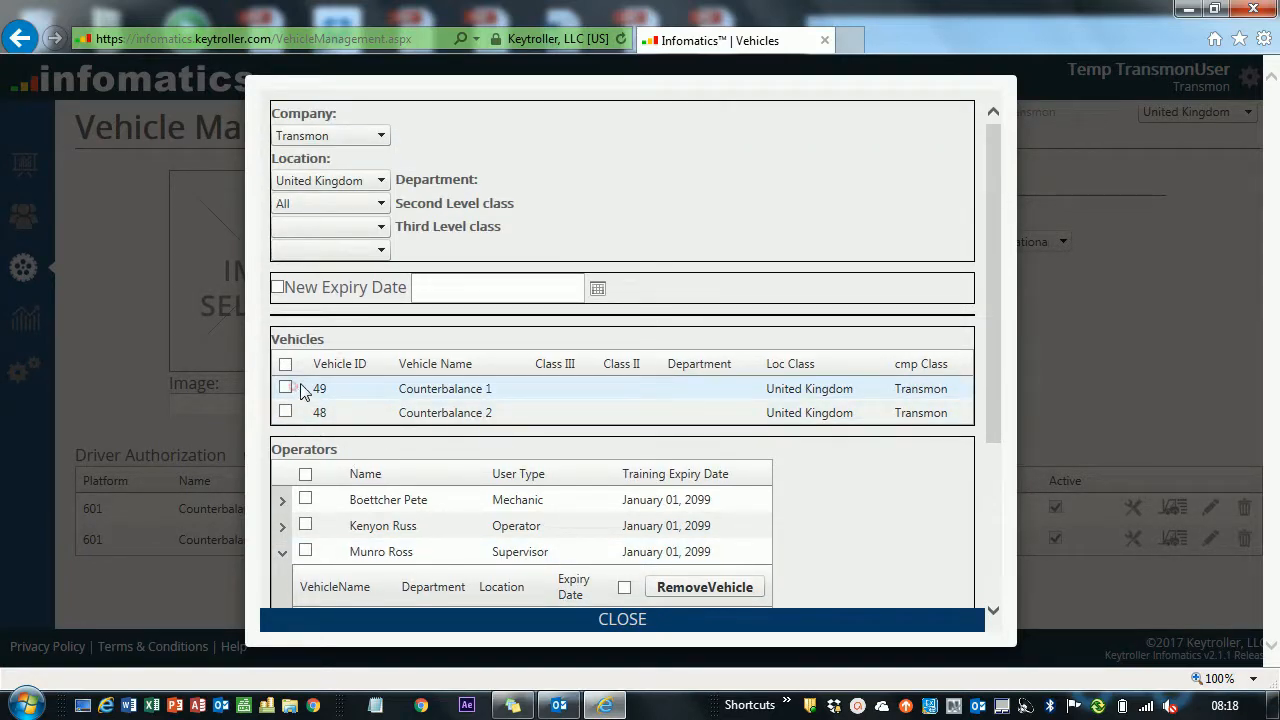
pyautogui.click(279, 287)
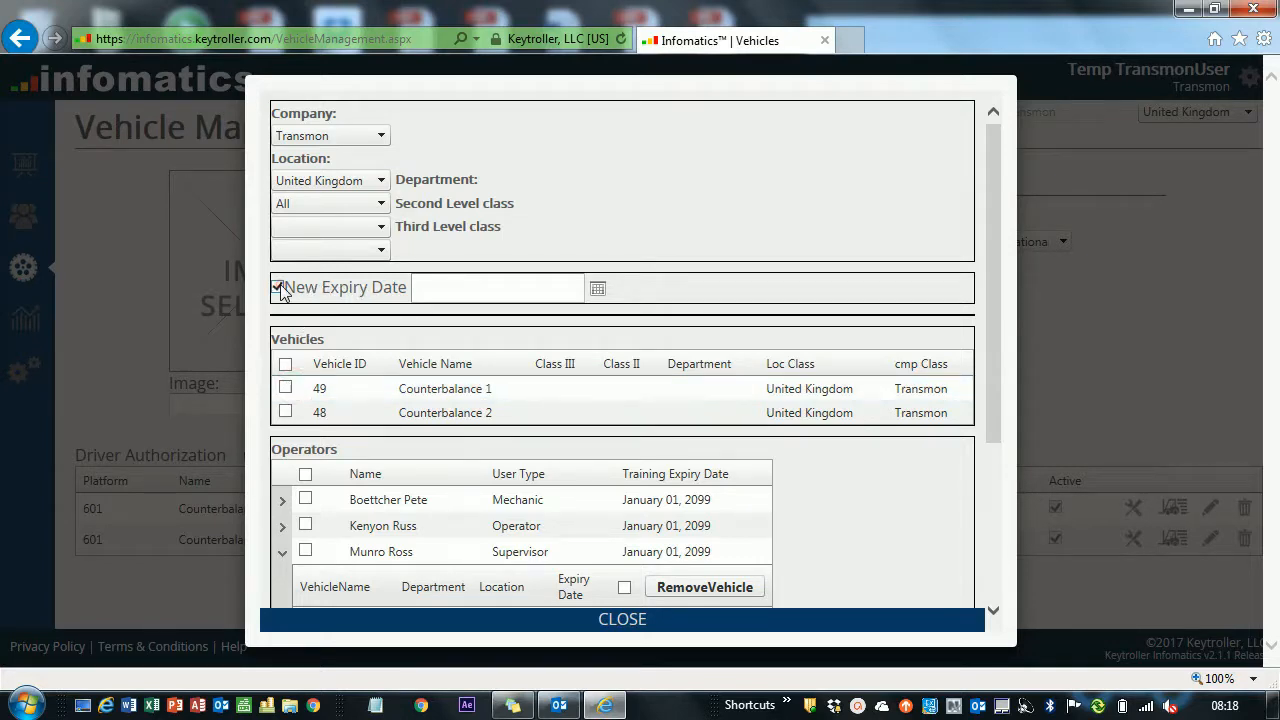
pyautogui.click(595, 288)
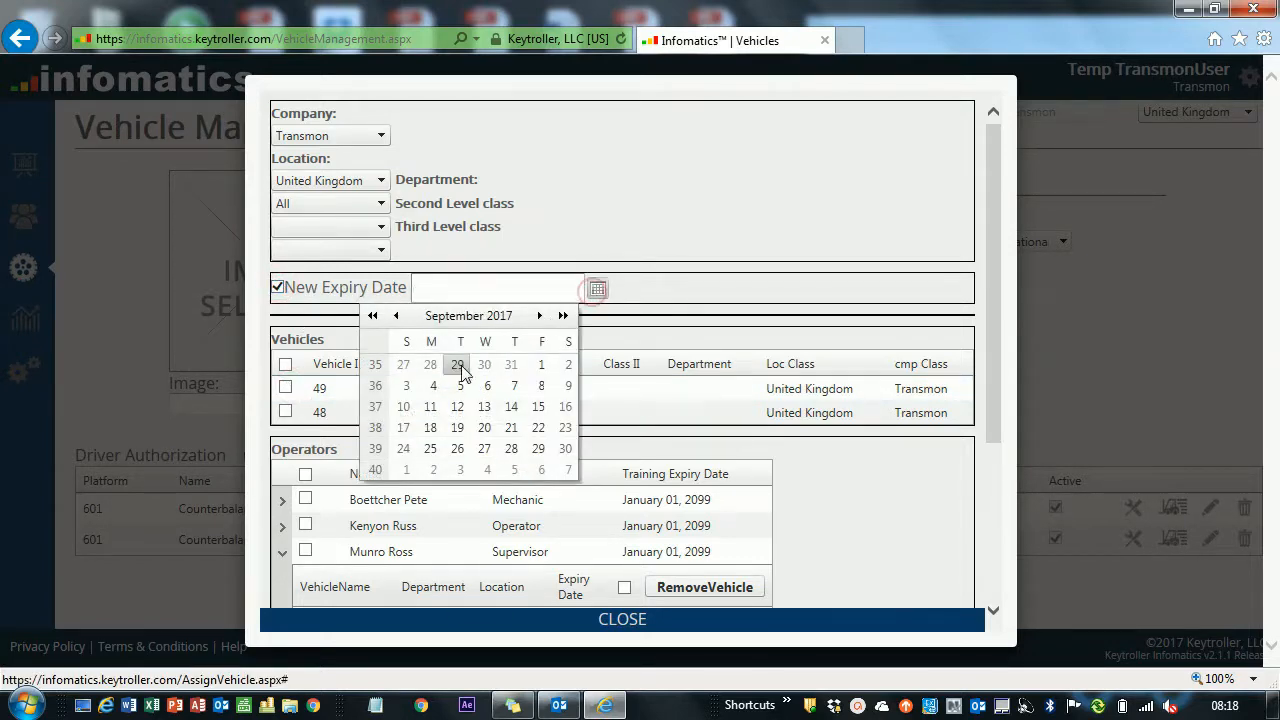
pyautogui.moveTo(511, 448)
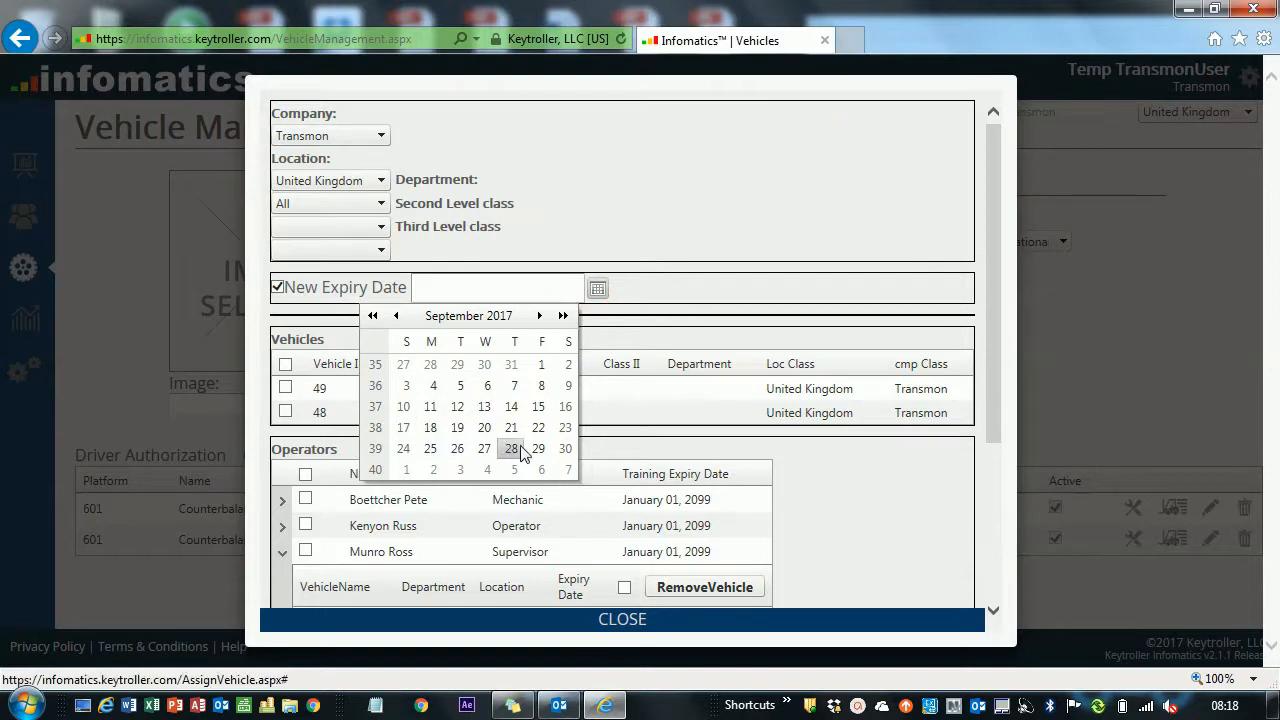
pyautogui.moveTo(430, 406)
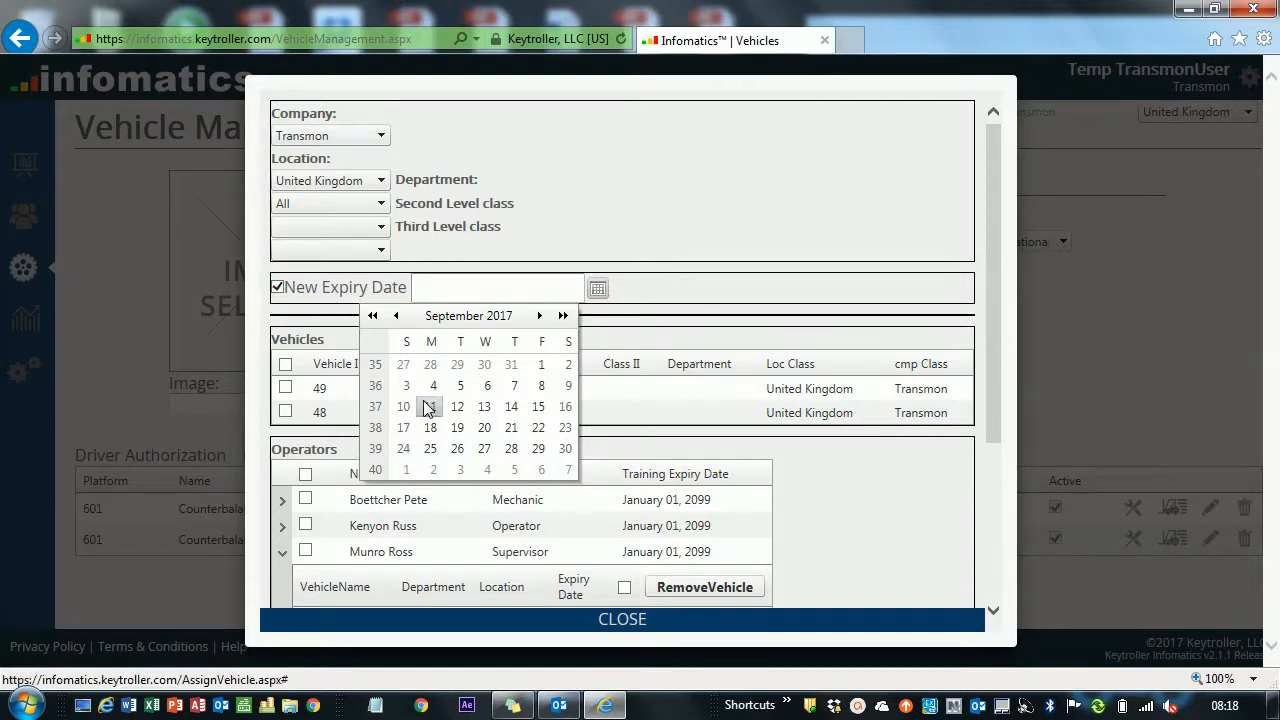
pyautogui.moveTo(412, 326)
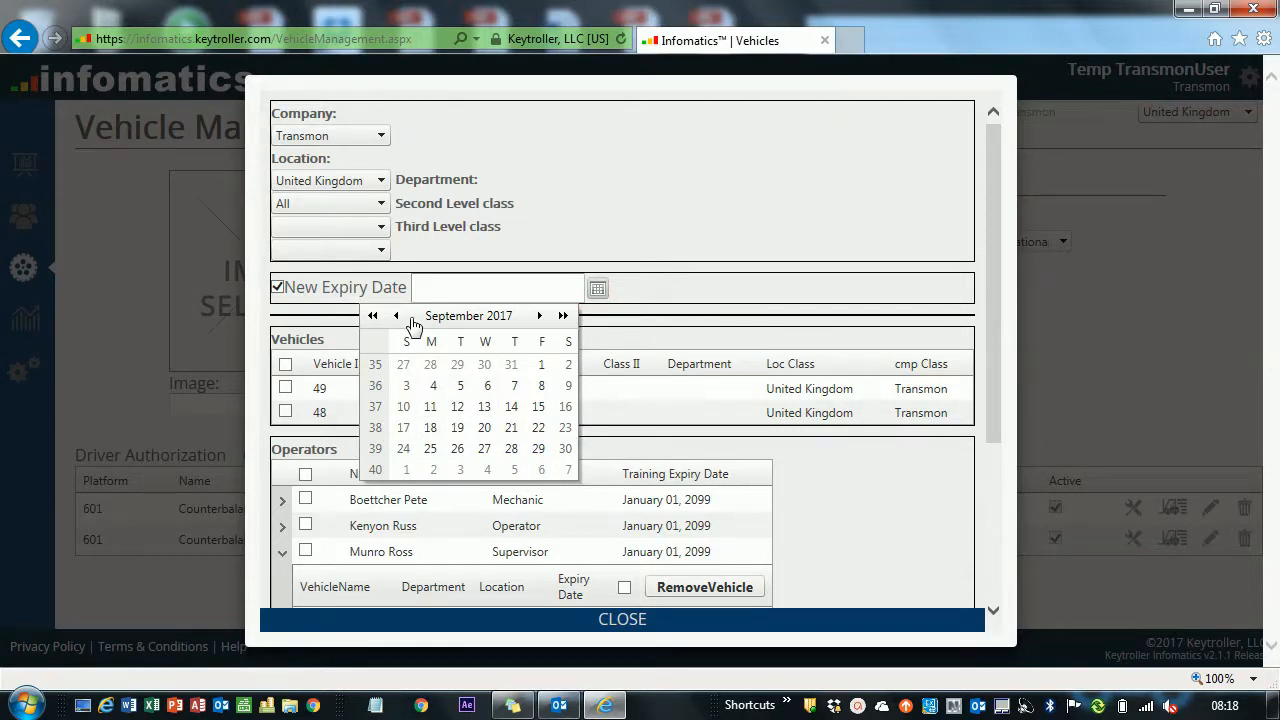
pyautogui.click(279, 287)
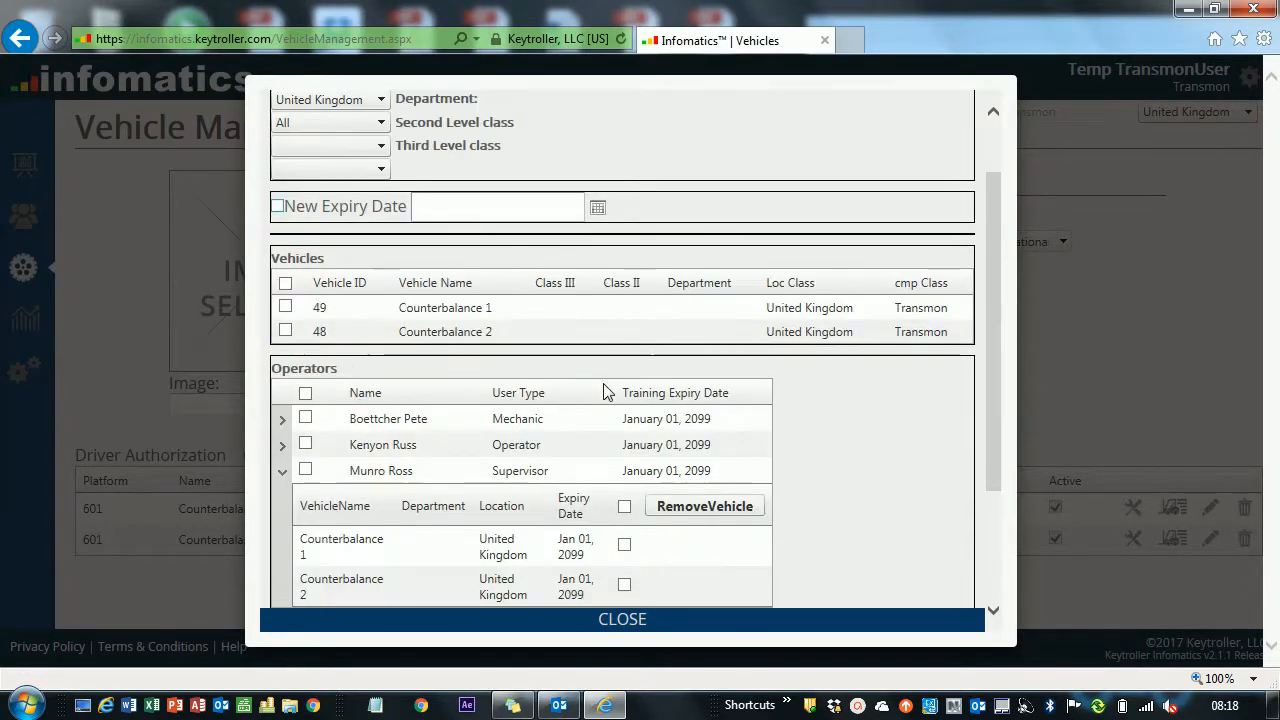
# Close the Driver Authorization window, returning to Vehicle Management
pyautogui.scroll(-3)
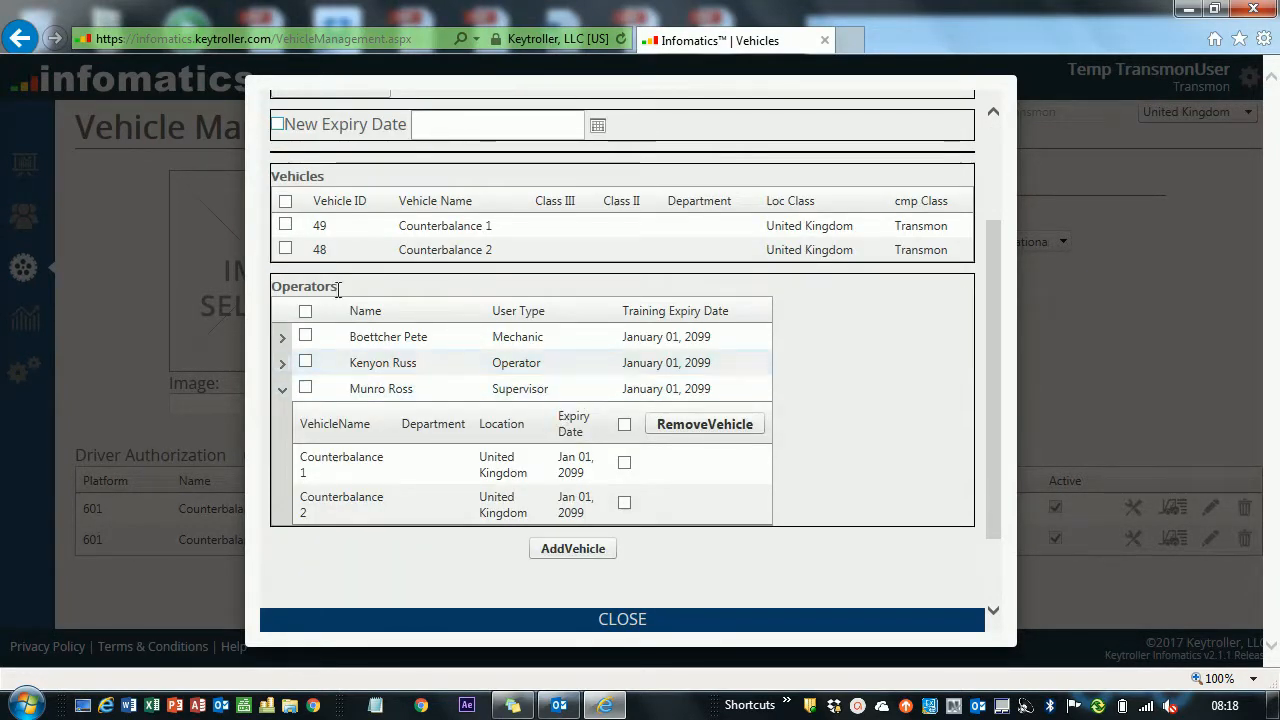
pyautogui.moveTo(684, 577)
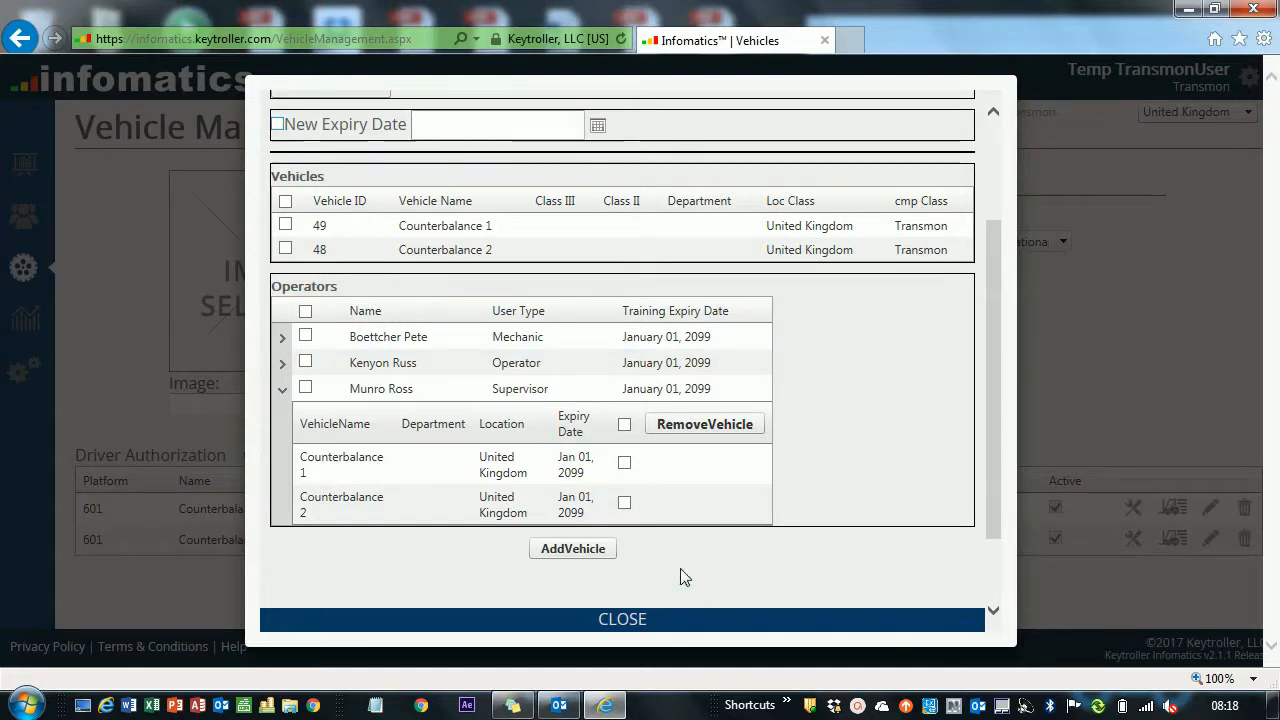
pyautogui.scroll(-3)
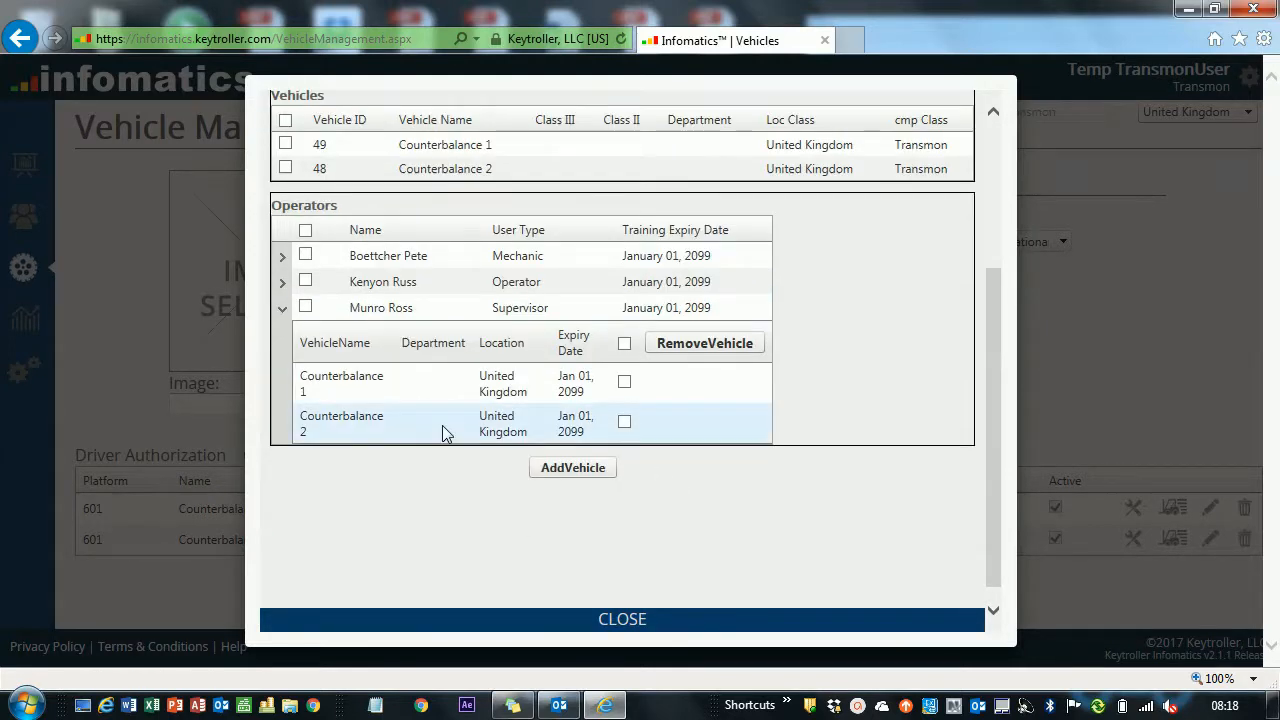
pyautogui.click(621, 619)
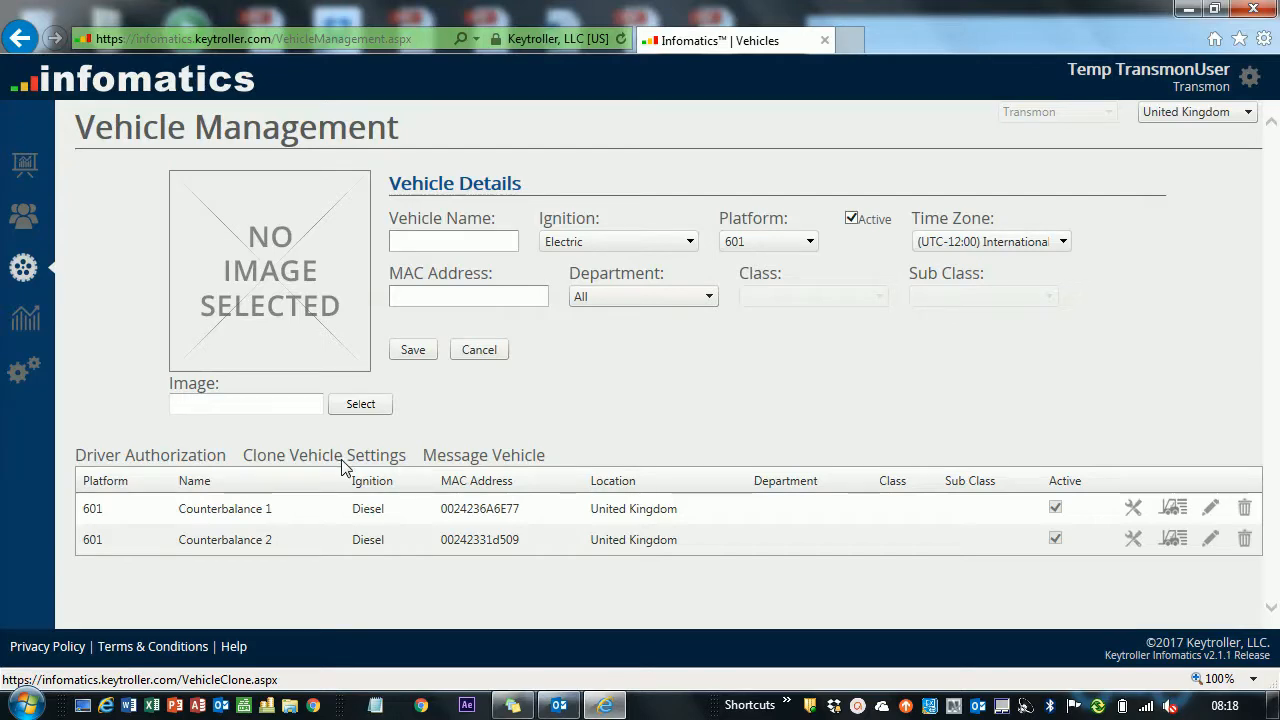
# Open Clone Vehicle Settings, then tick and untick All Settings
pyautogui.click(323, 455)
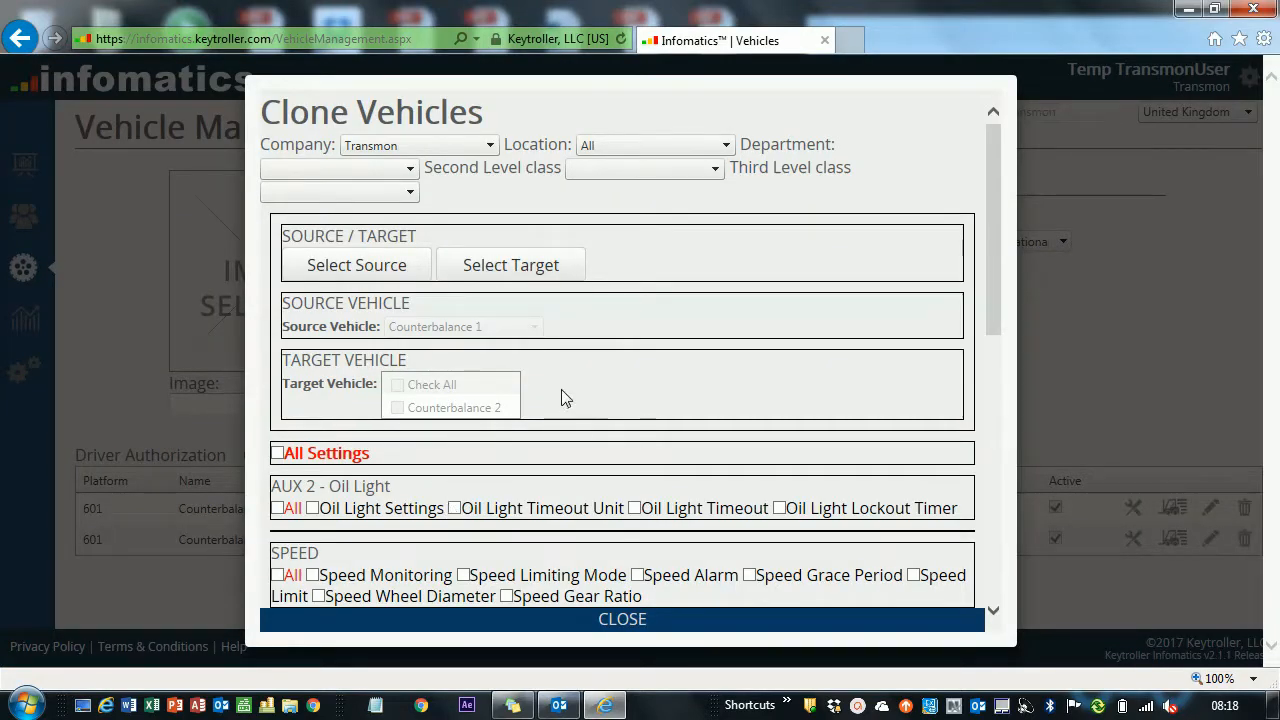
pyautogui.moveTo(510, 418)
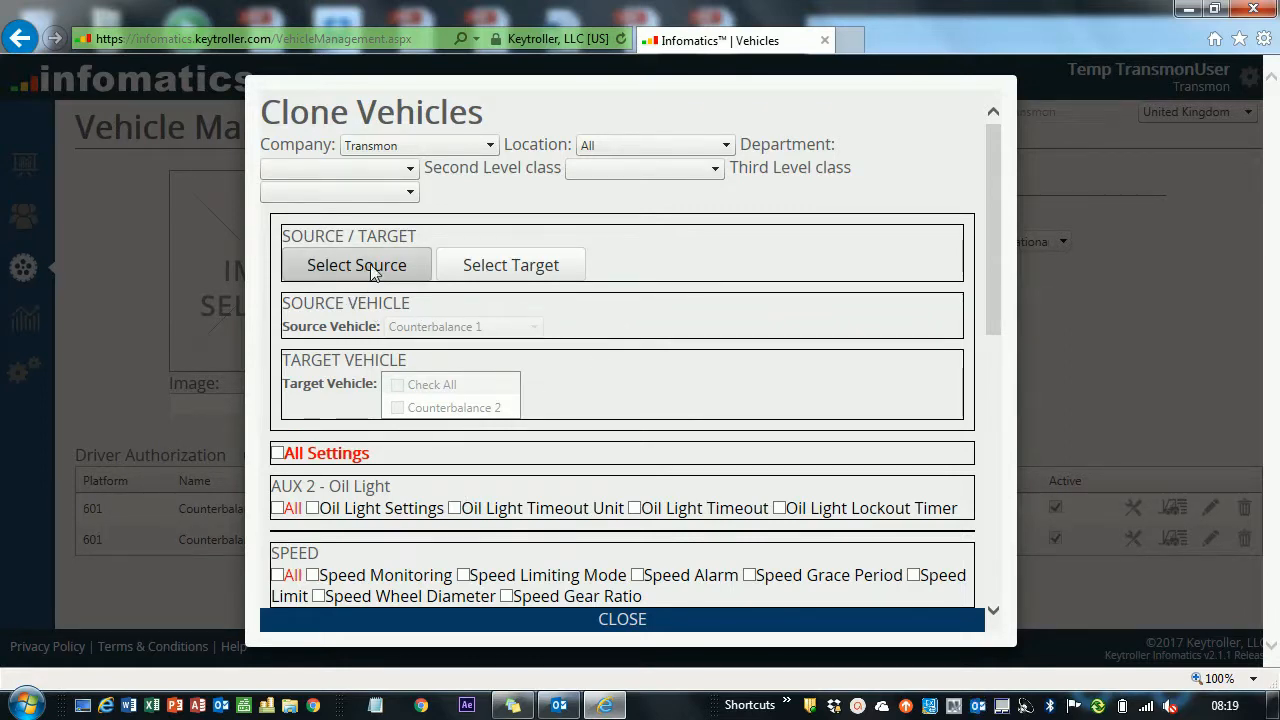
pyautogui.scroll(-3)
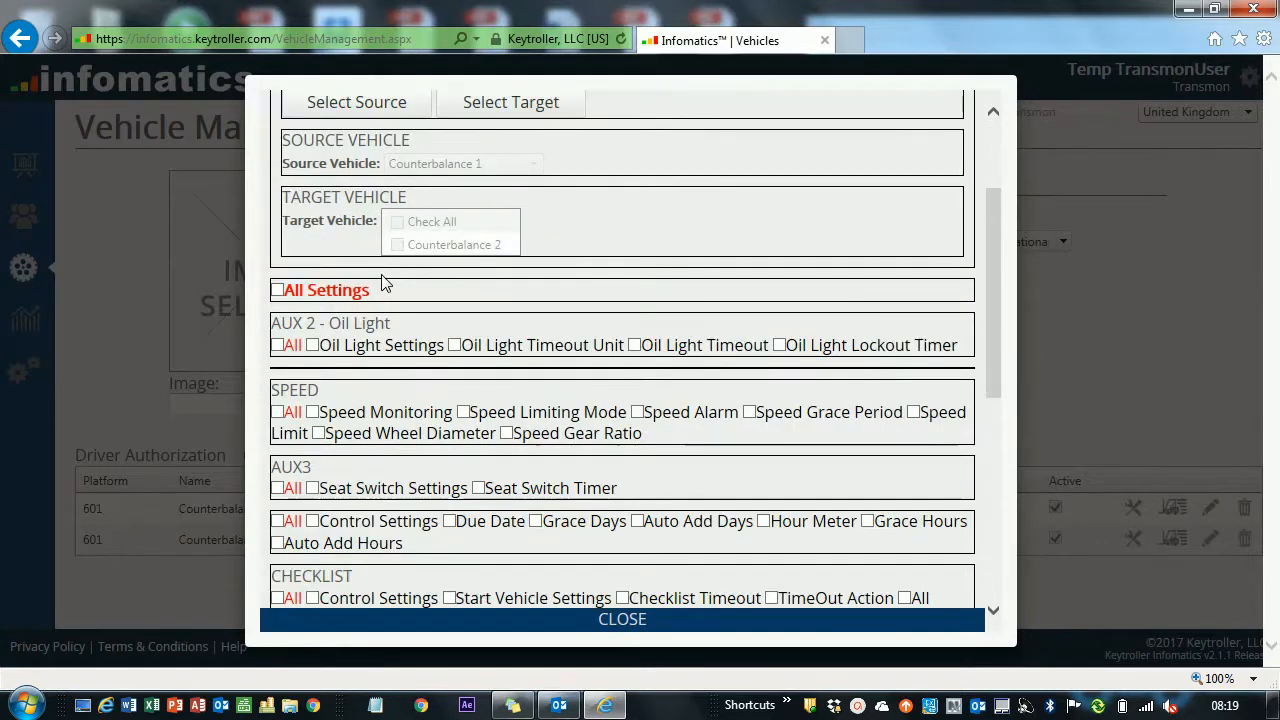
pyautogui.click(279, 290)
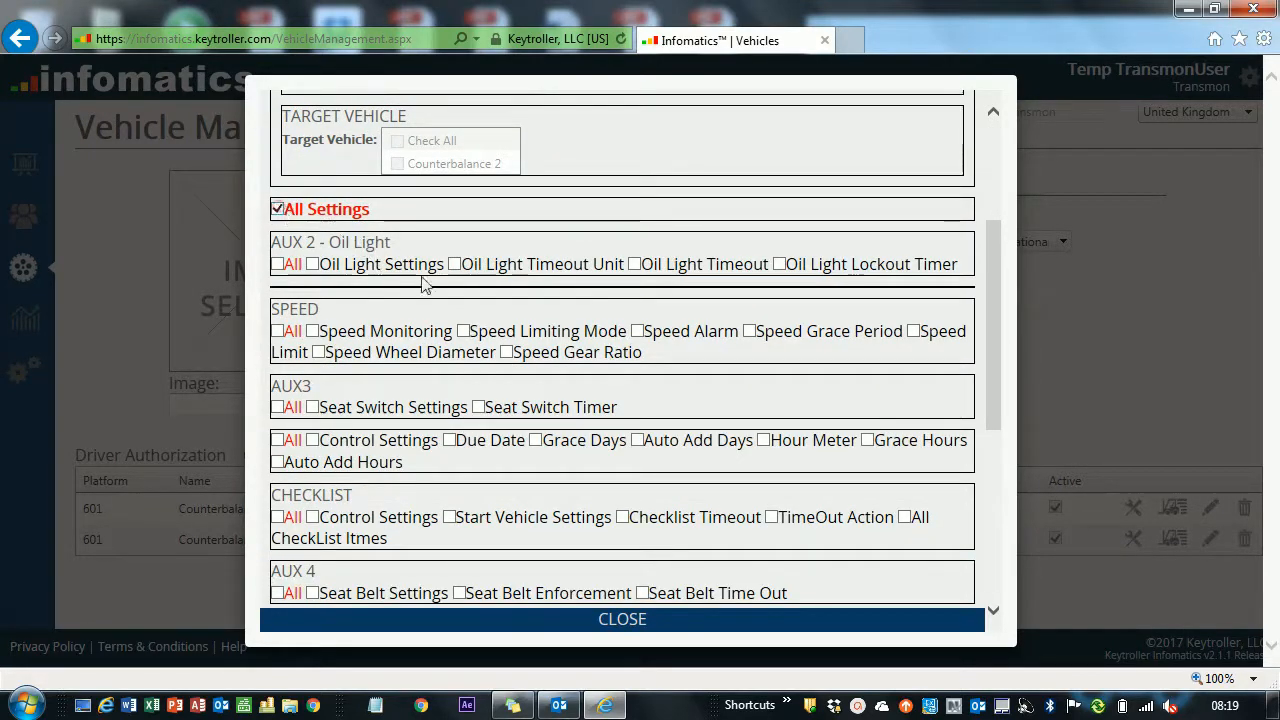
pyautogui.click(278, 209)
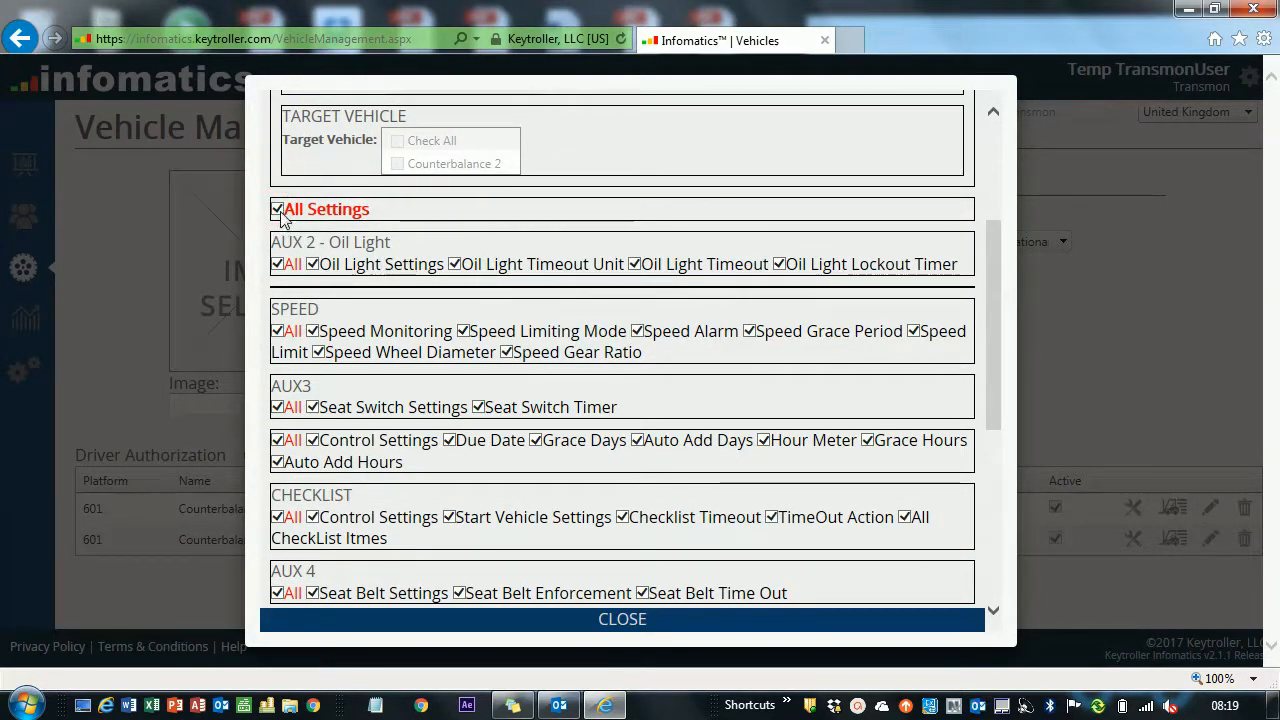
pyautogui.click(277, 209)
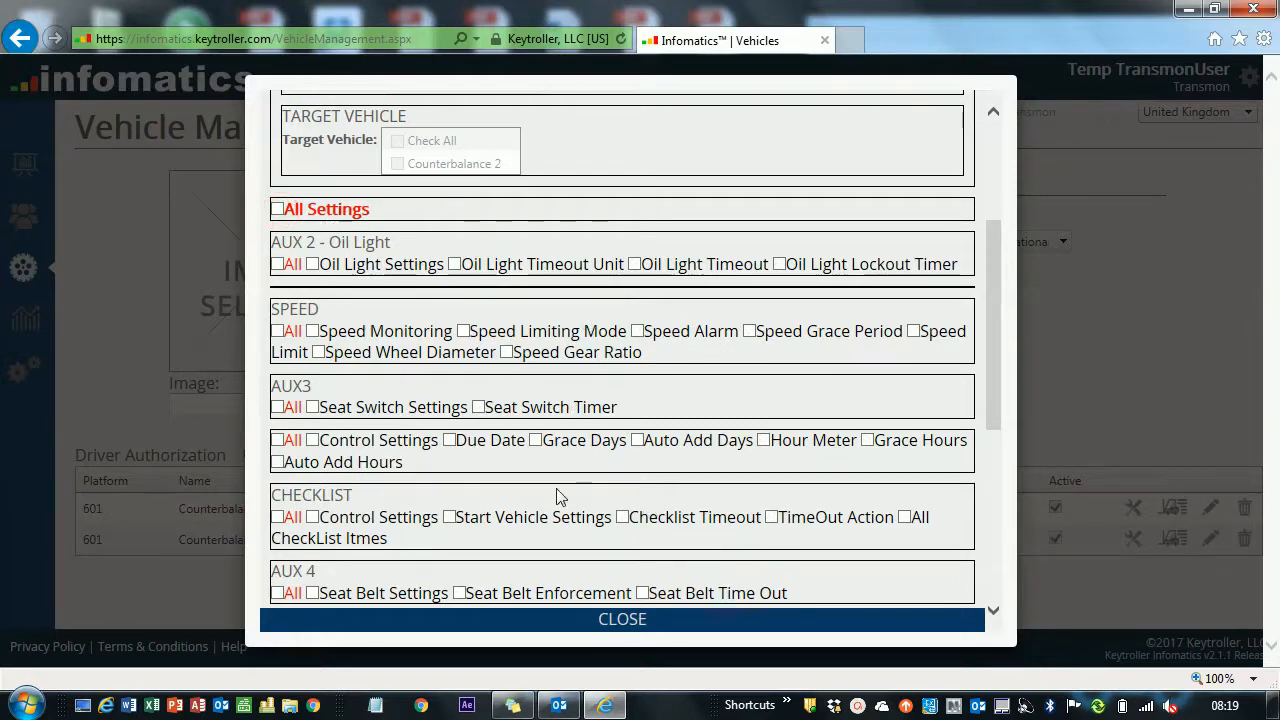
# Attempt cloning with no settings chosen and dismiss the missing-settings warning
pyautogui.scroll(-3)
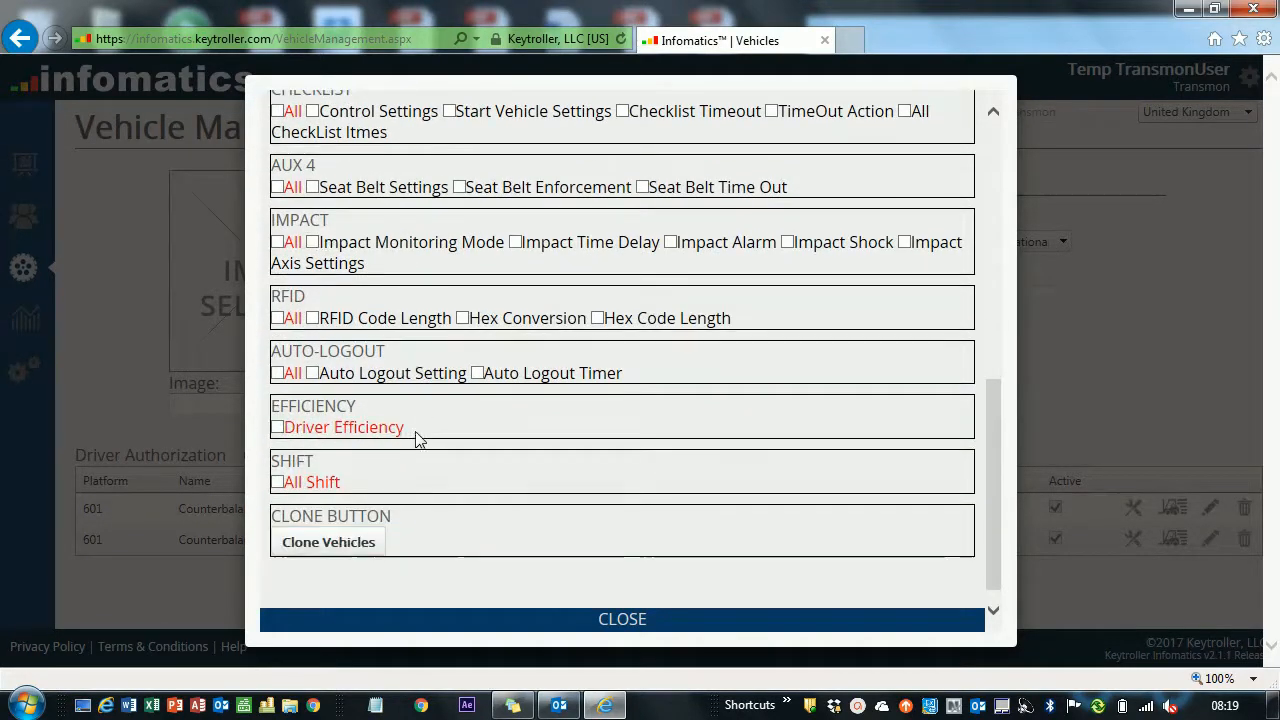
pyautogui.scroll(-3)
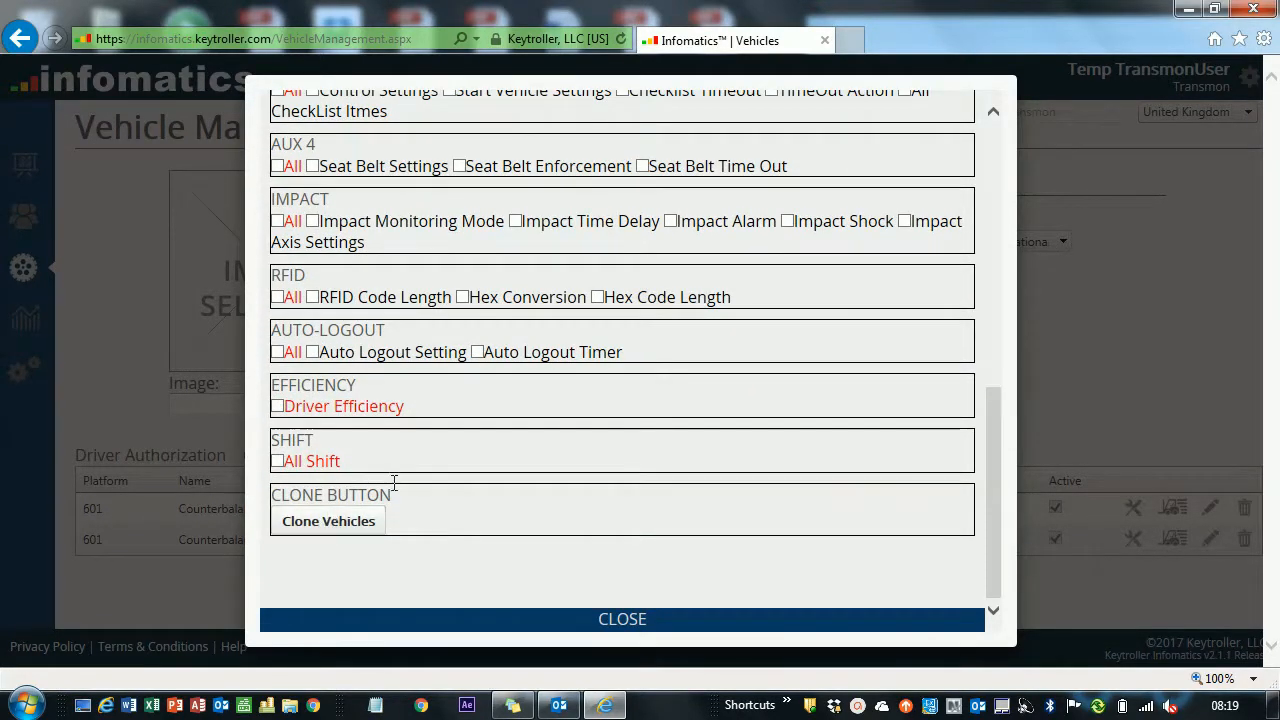
pyautogui.click(328, 520)
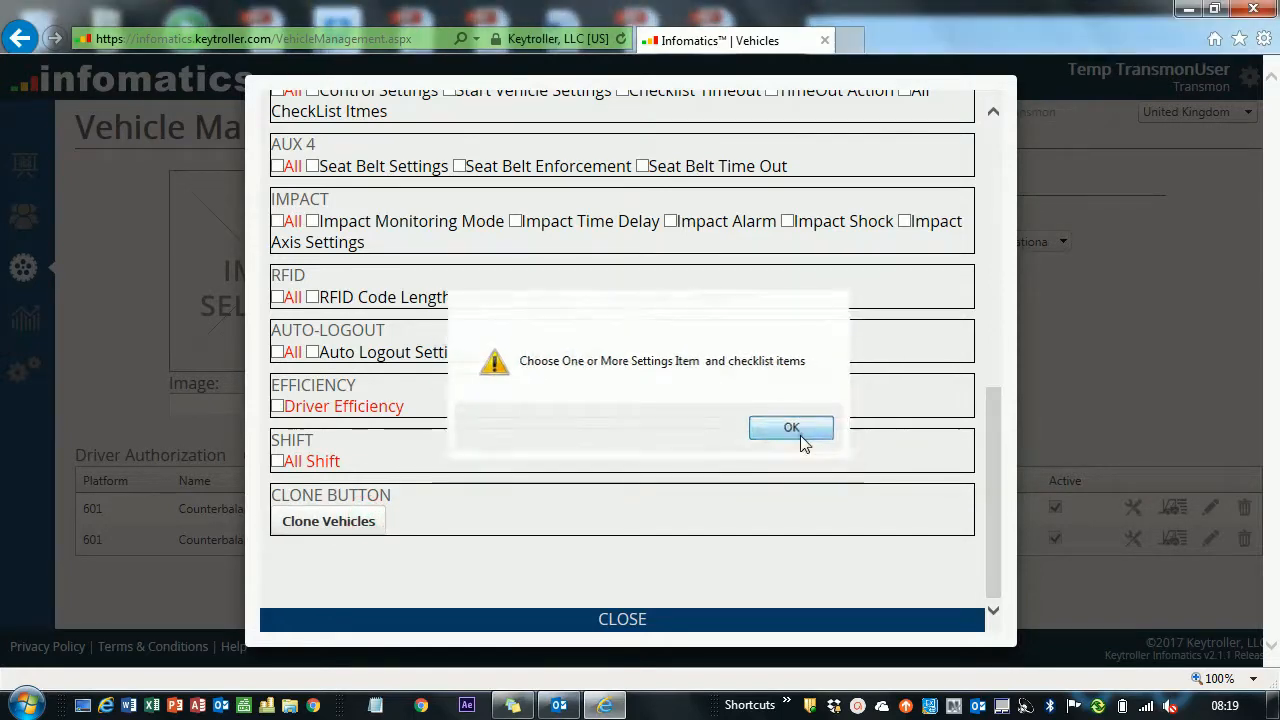
pyautogui.click(791, 427)
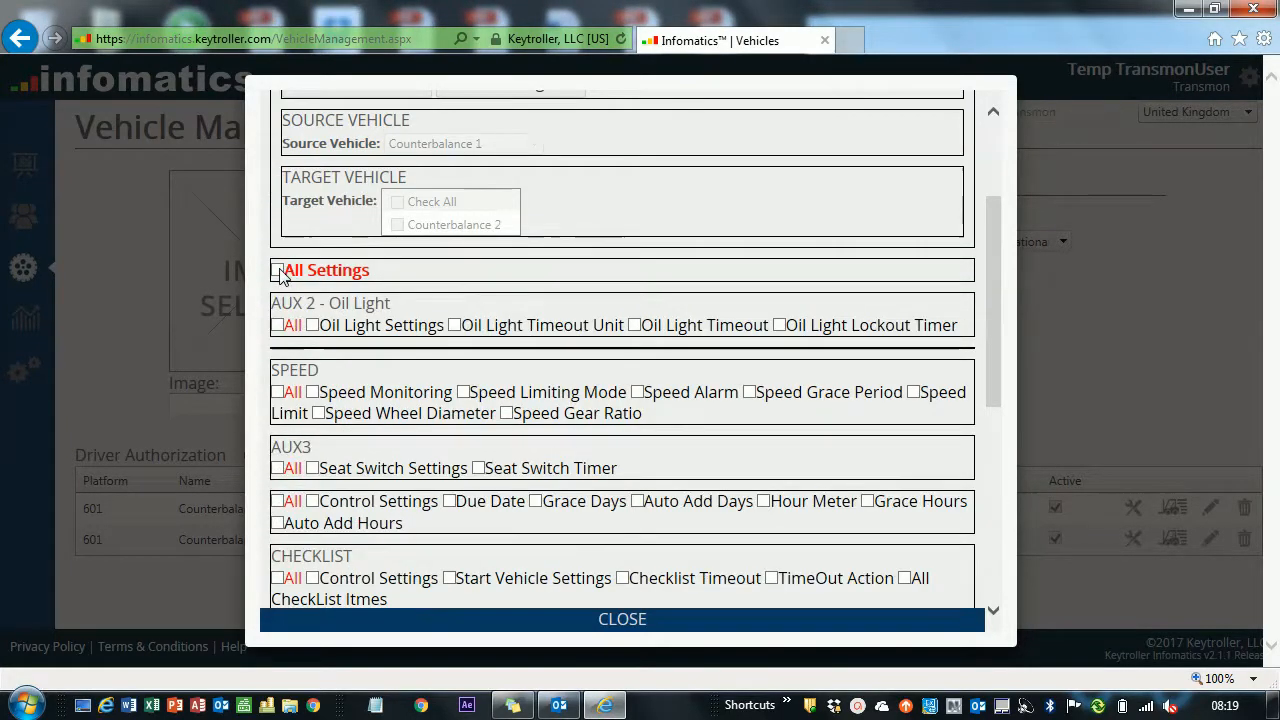
# Clone All Settings from source Counterbalance 1 to target Counterbalance 2, then close the window
pyautogui.click(278, 270)
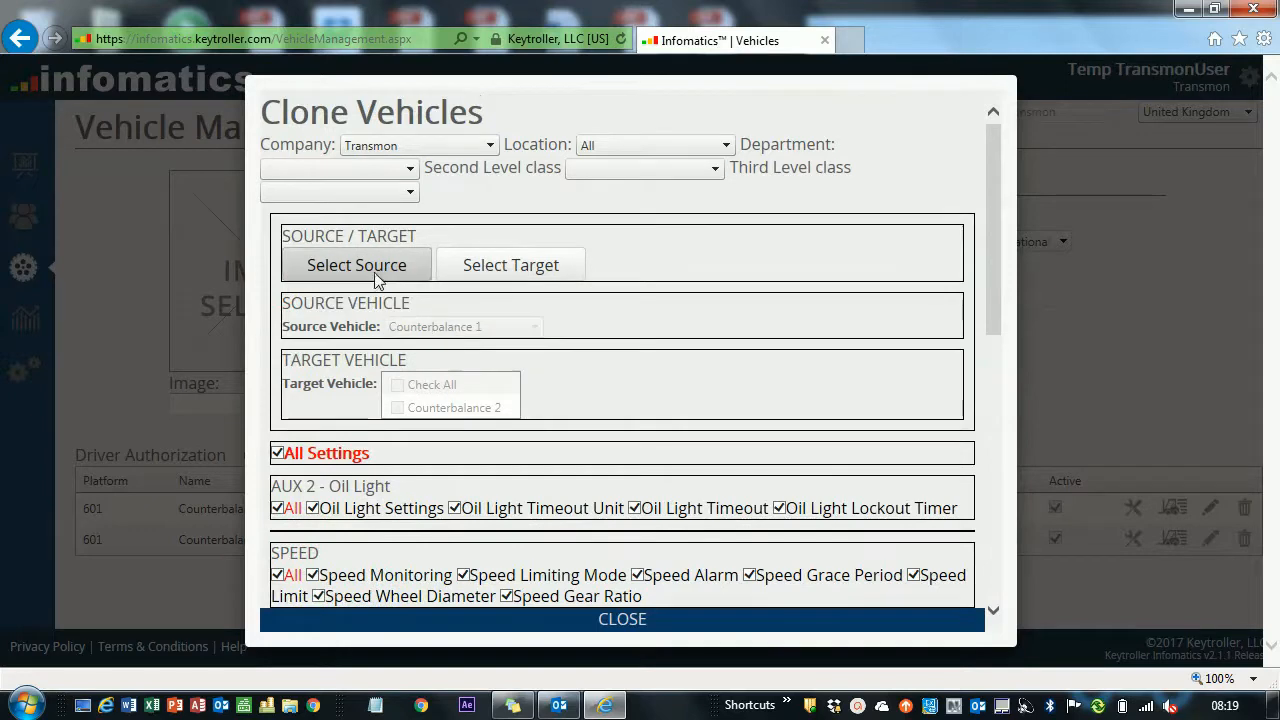
pyautogui.click(355, 264)
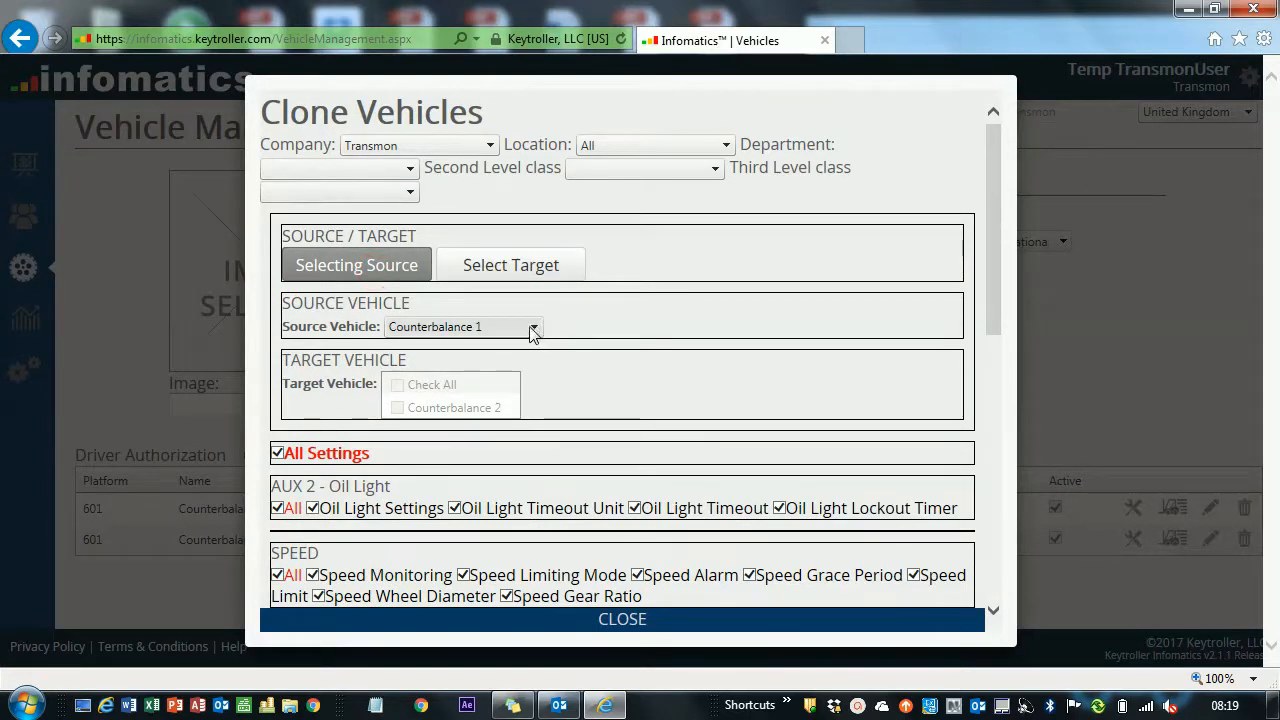
pyautogui.moveTo(470, 408)
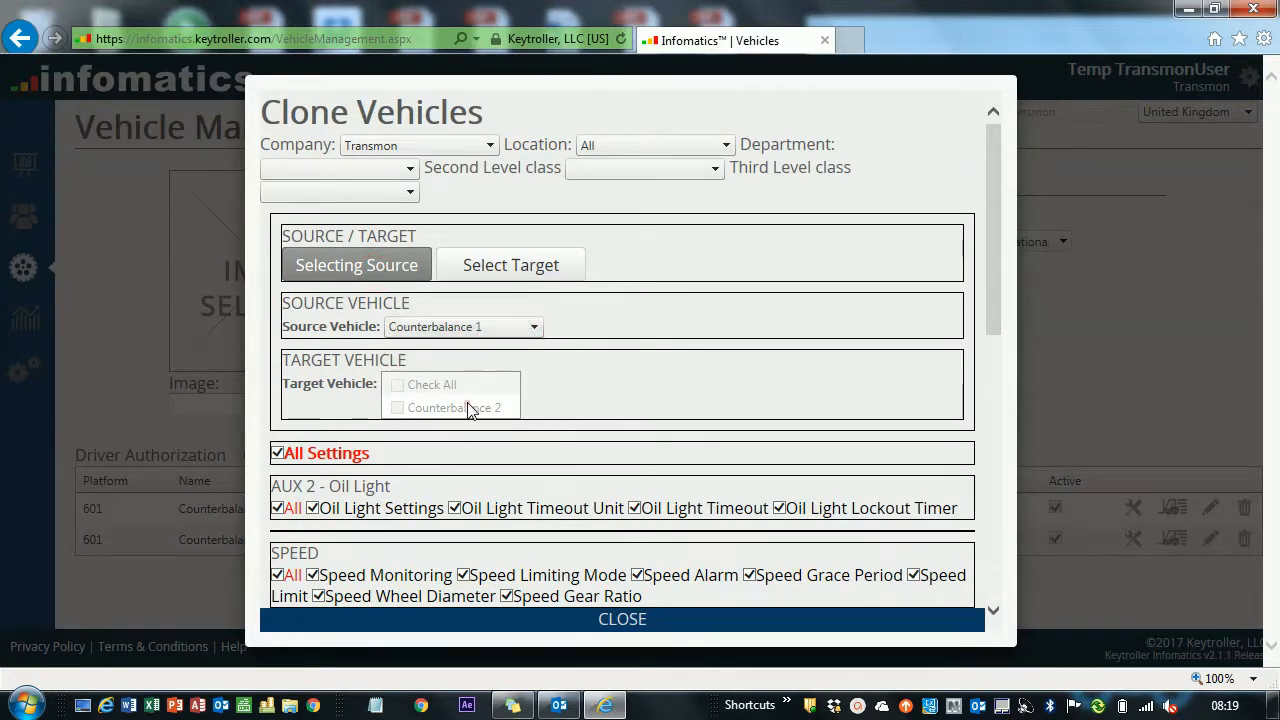
pyautogui.scroll(-3)
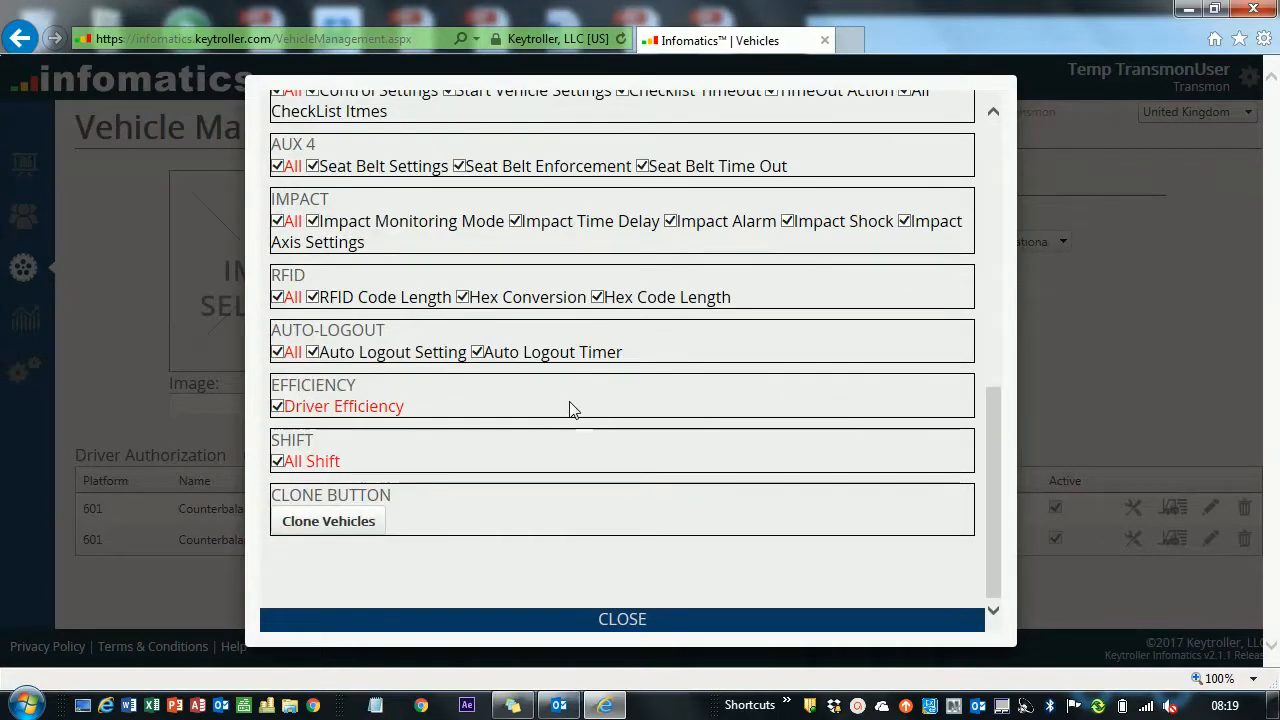
pyautogui.click(328, 521)
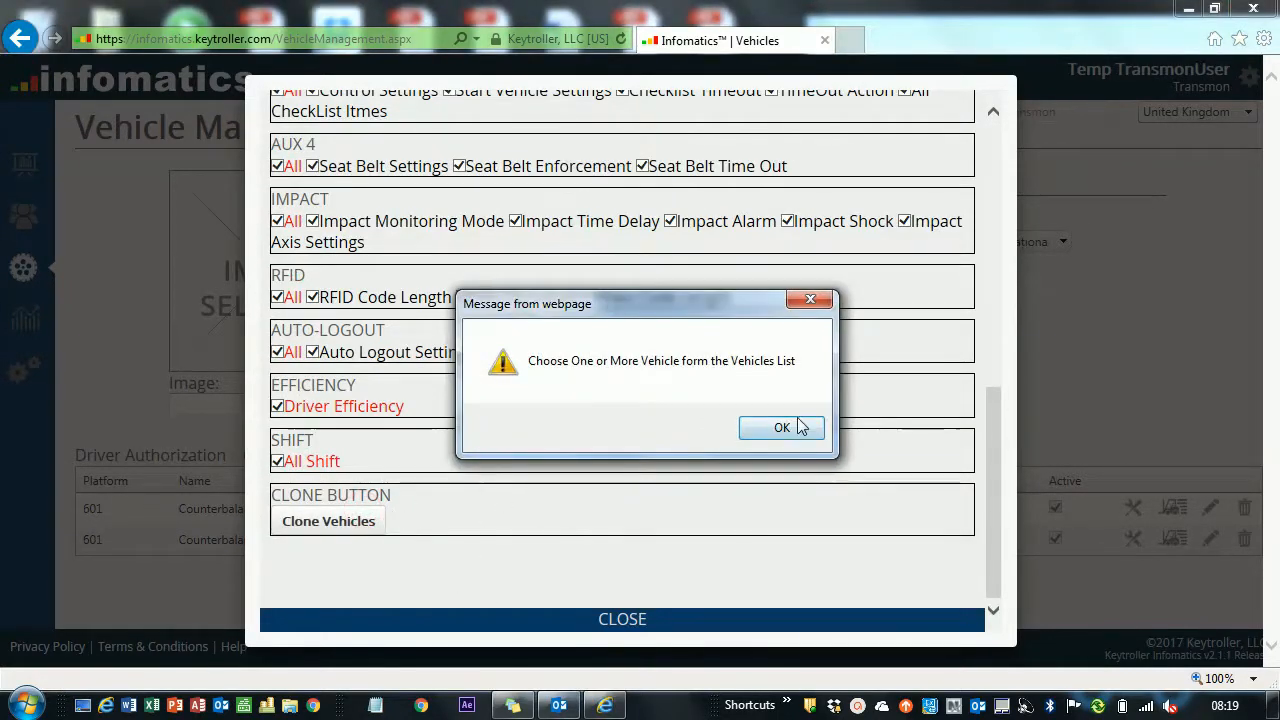
pyautogui.click(782, 427)
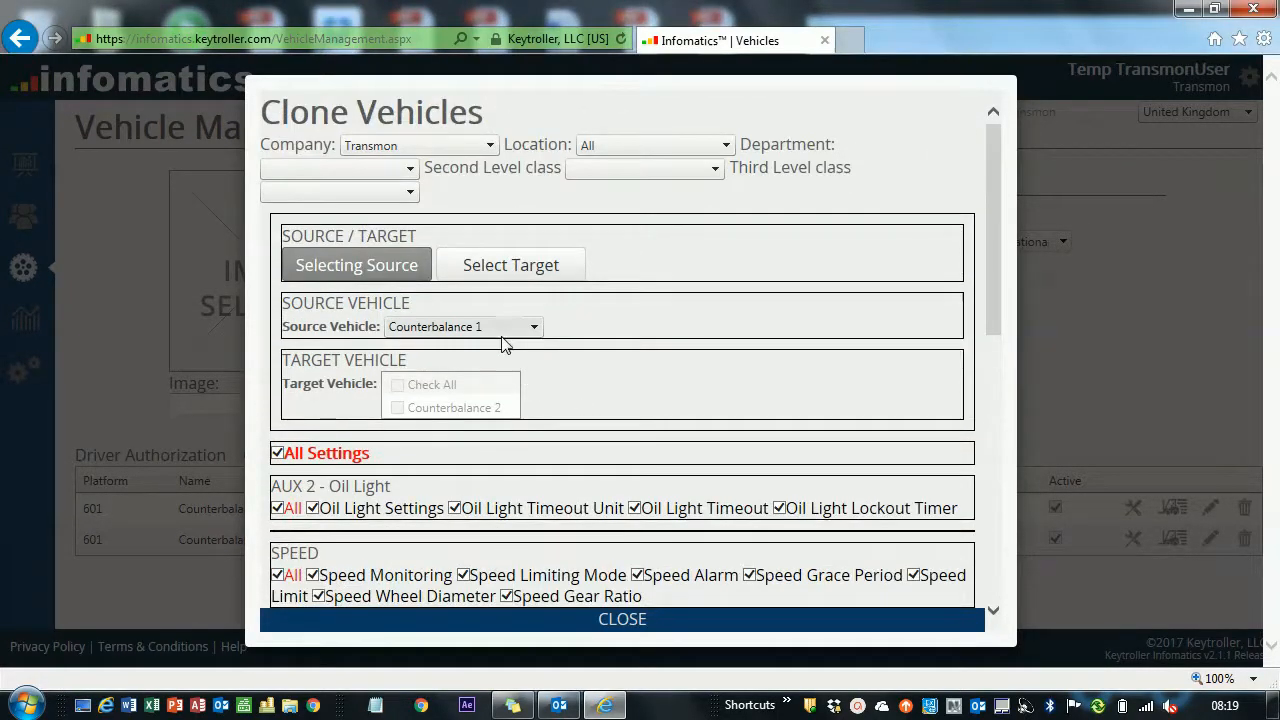
pyautogui.click(510, 264)
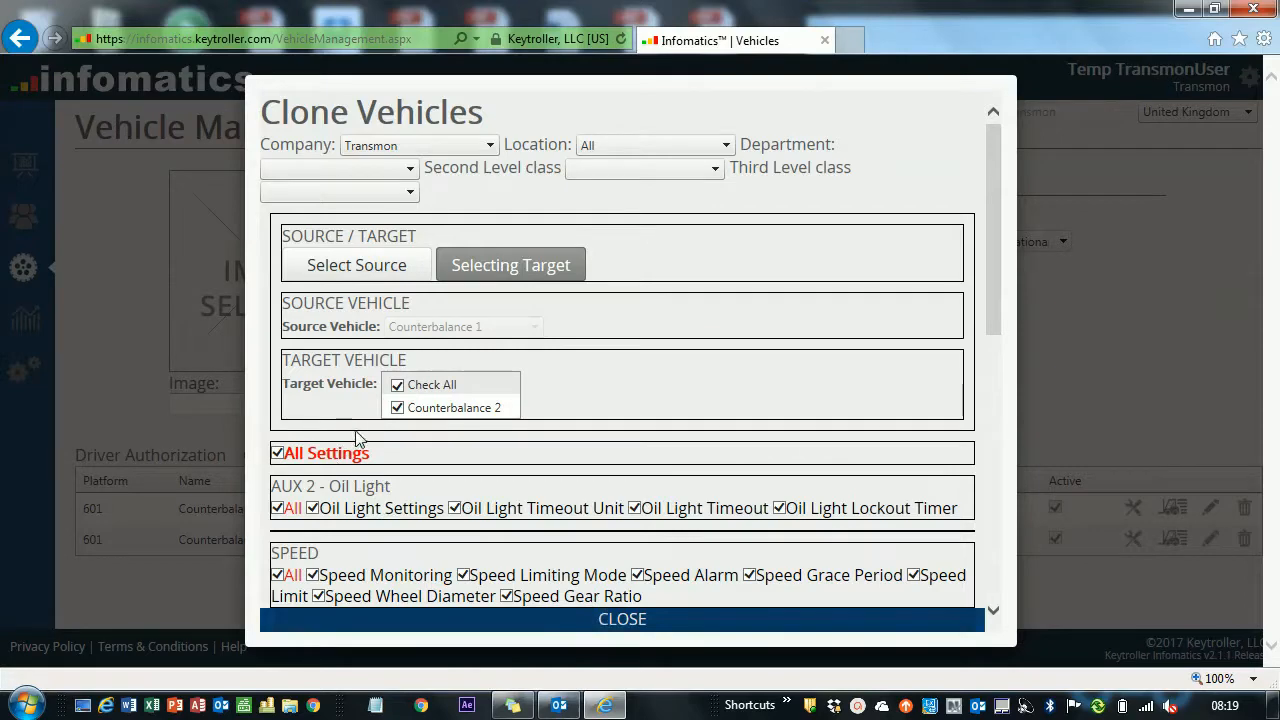
pyautogui.moveTo(622, 345)
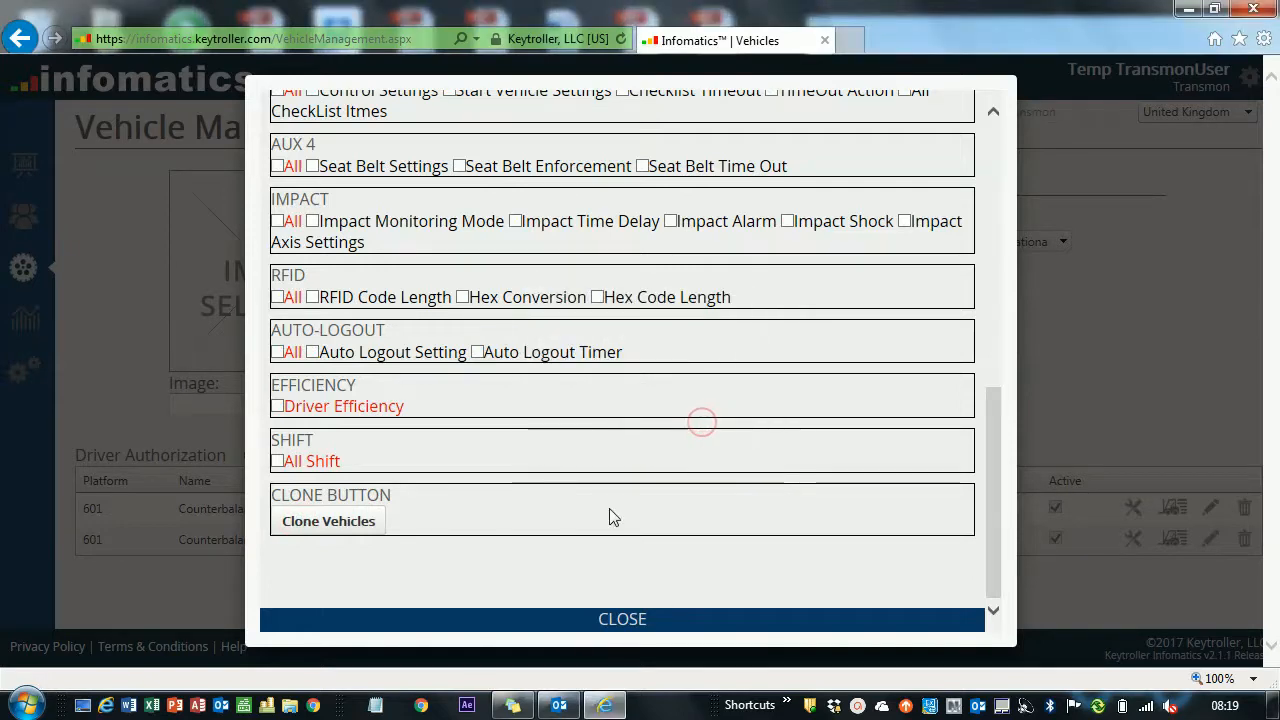
pyautogui.click(621, 619)
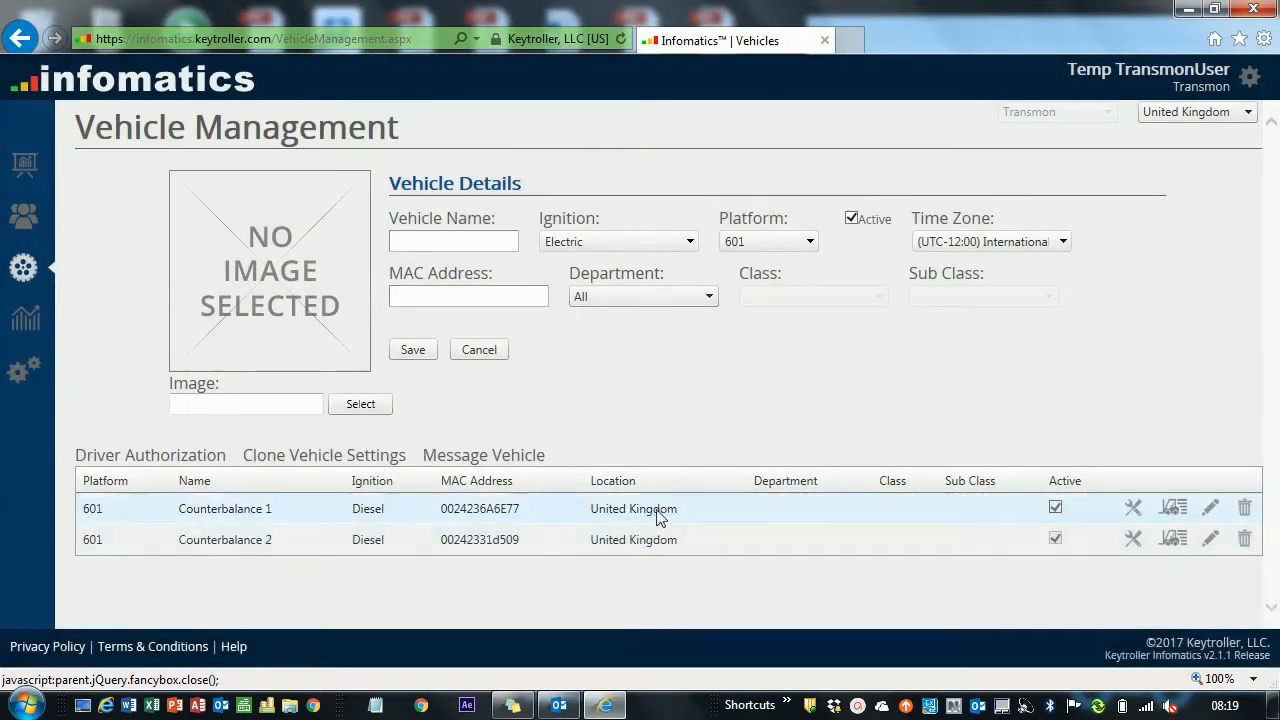
pyautogui.moveTo(421, 512)
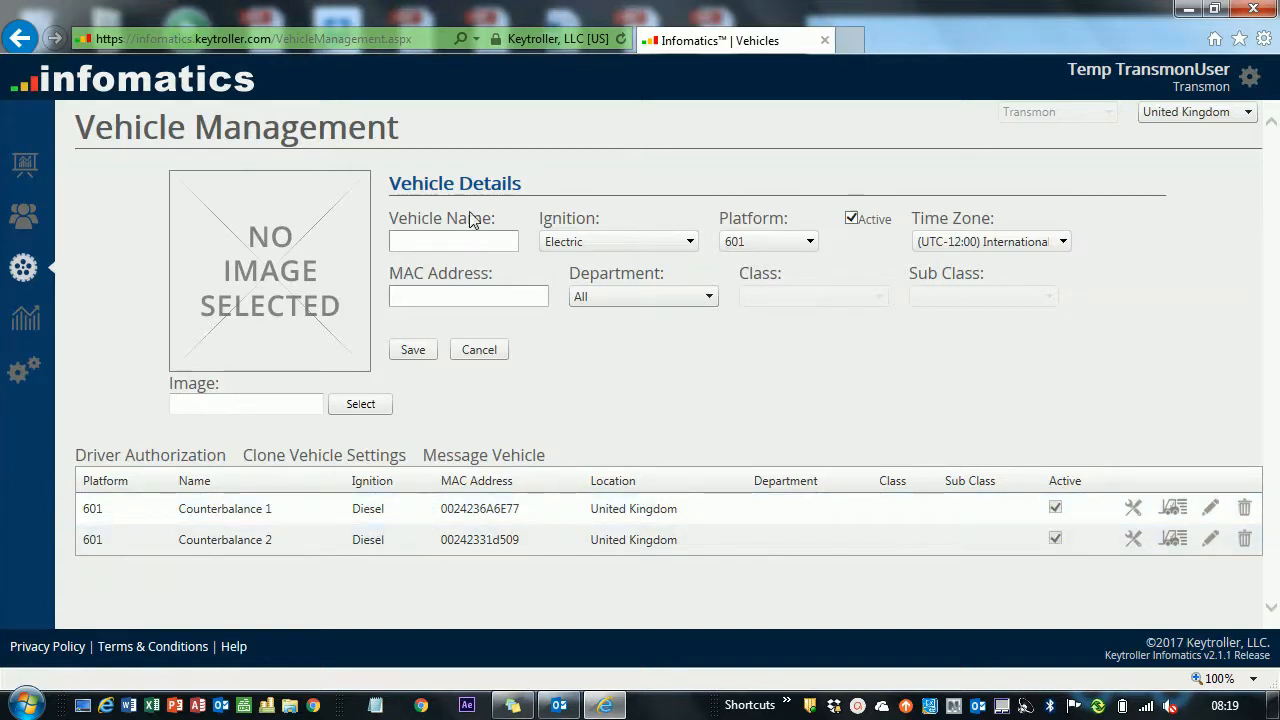
# Enter 'counterbalance 3' as the Vehicle Name and place the cursor in MAC Address
pyautogui.click(453, 241)
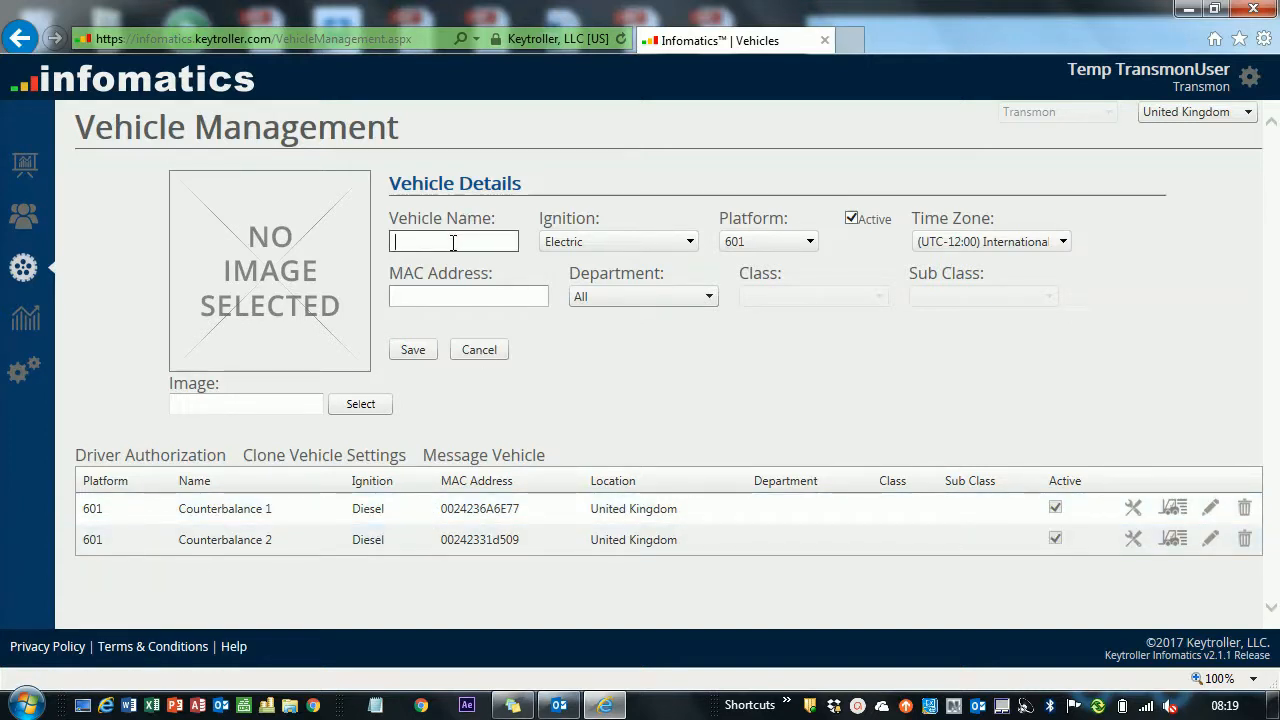
pyautogui.moveTo(467, 272)
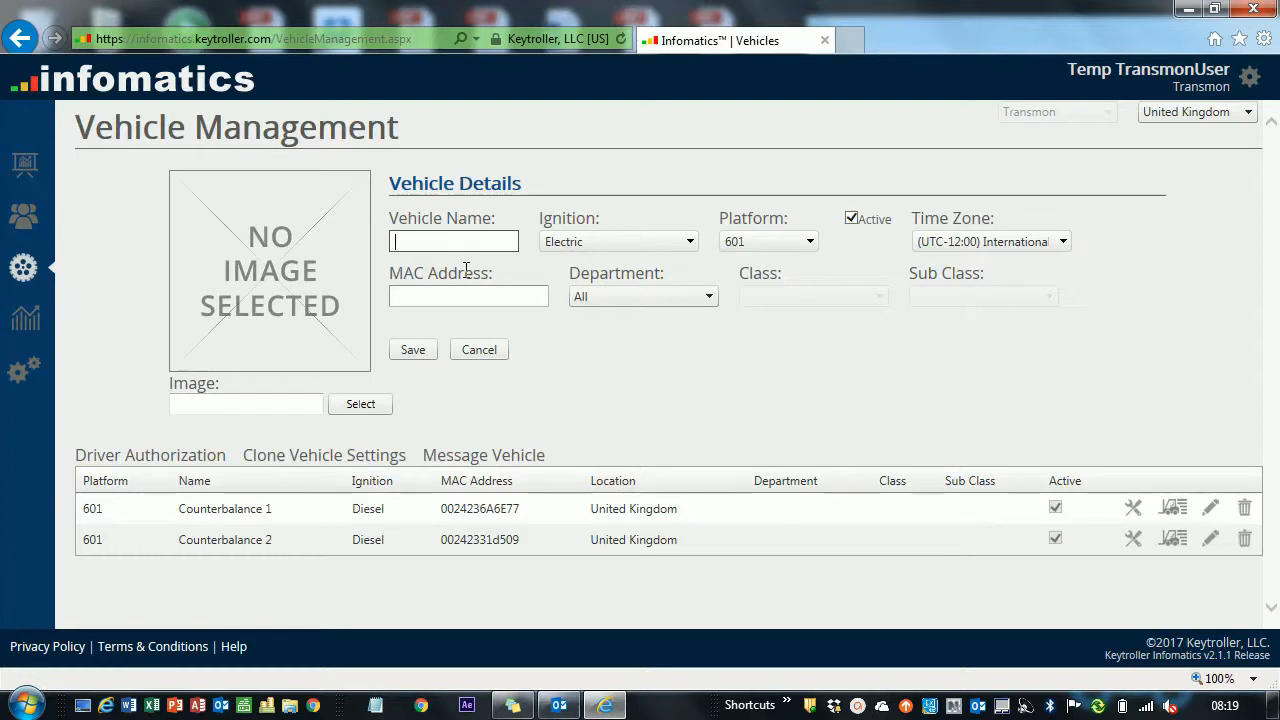
pyautogui.write('counterbalance 3')
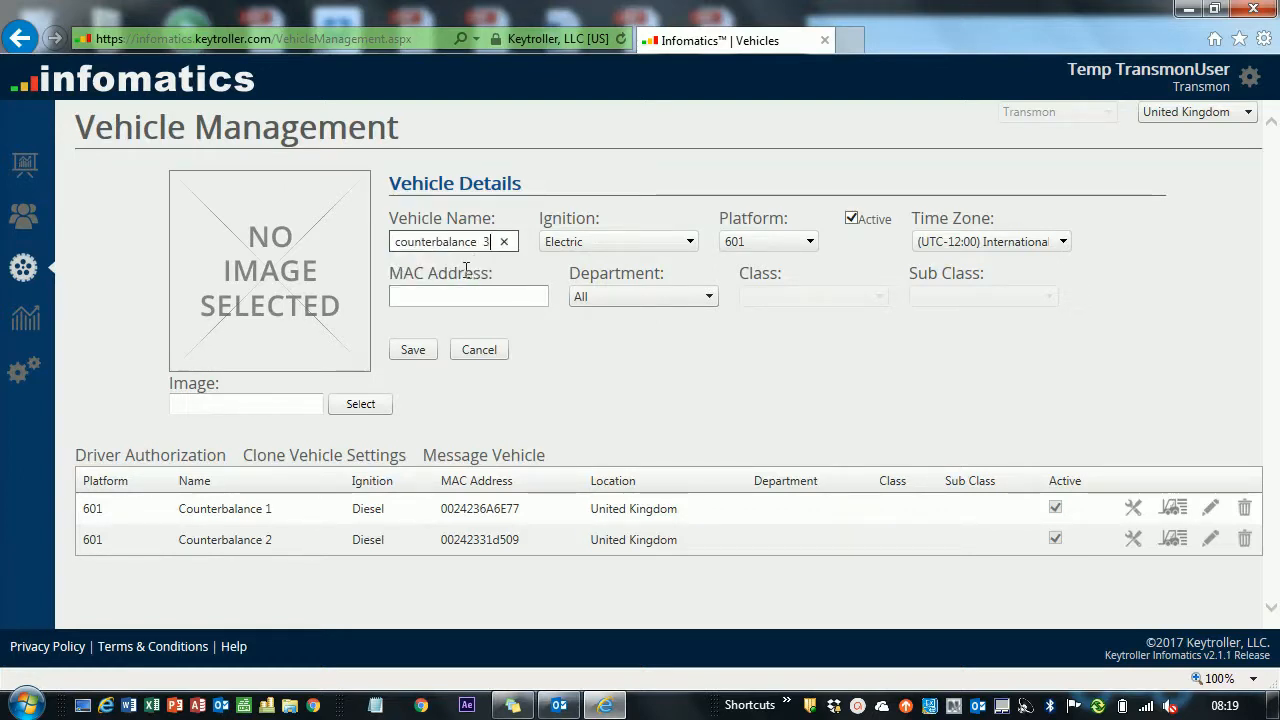
pyautogui.click(468, 295)
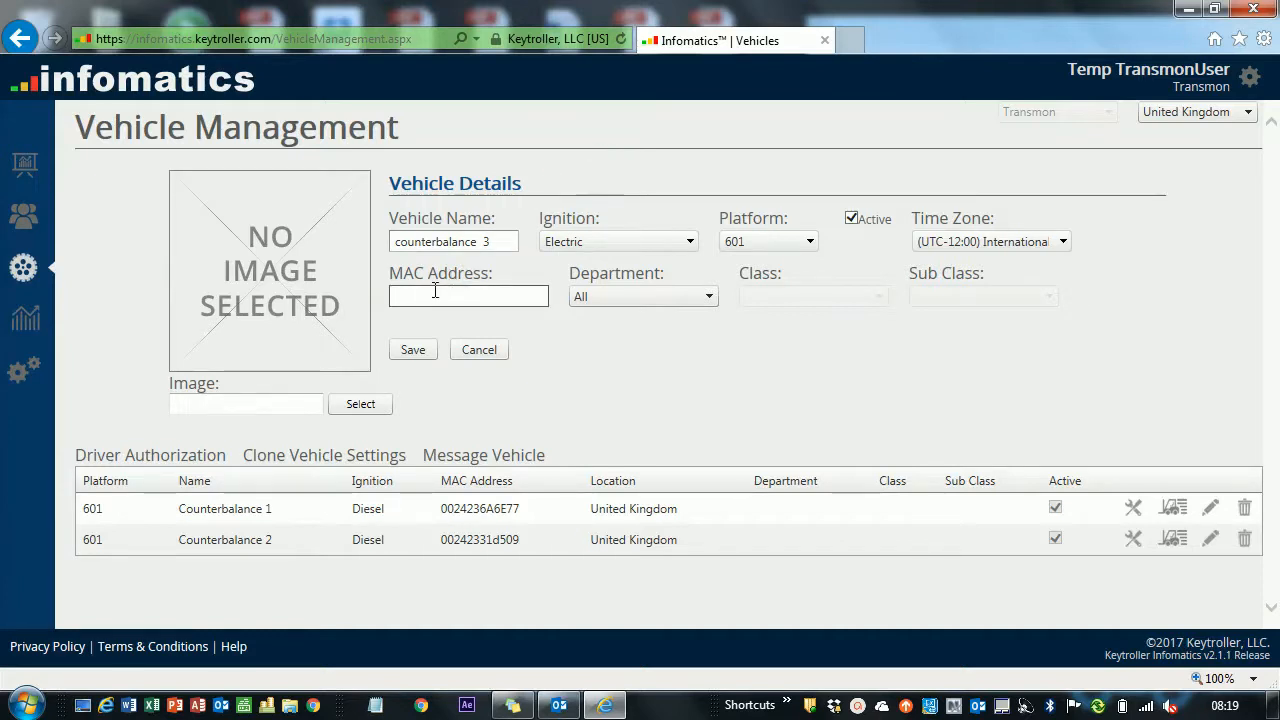
pyautogui.click(468, 295)
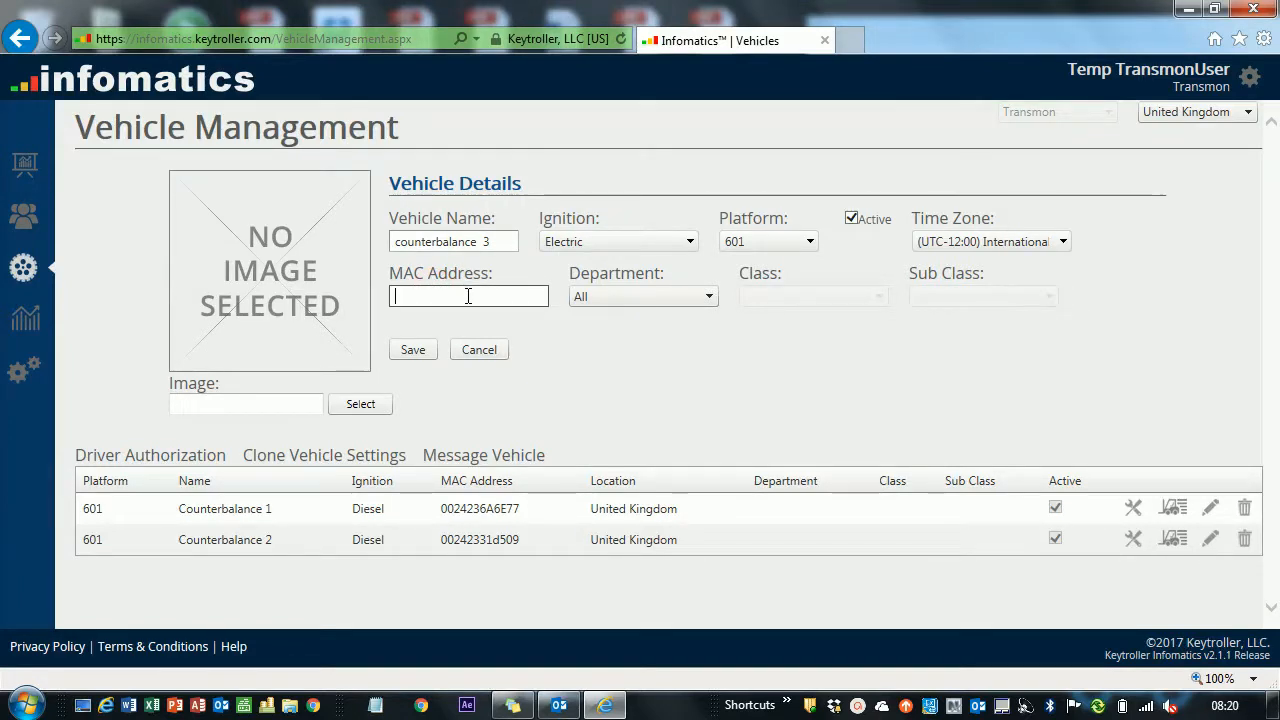
pyautogui.moveTo(393, 580)
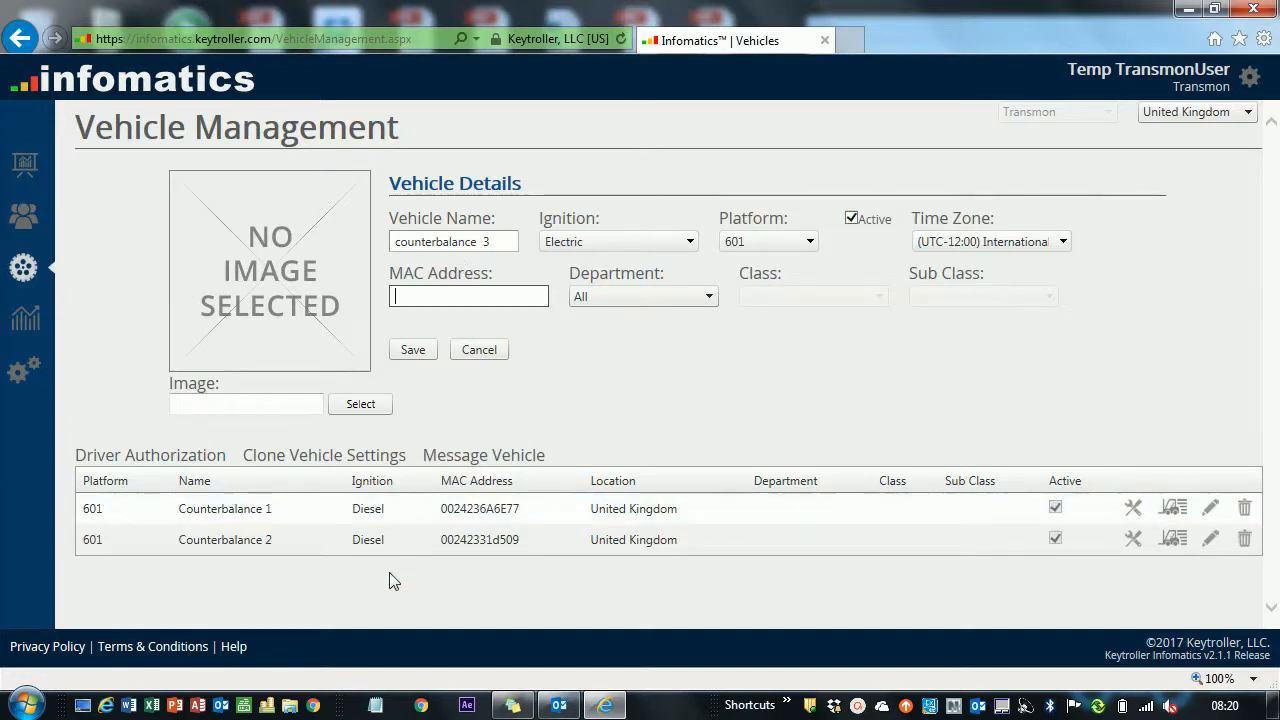
pyautogui.moveTo(316, 540)
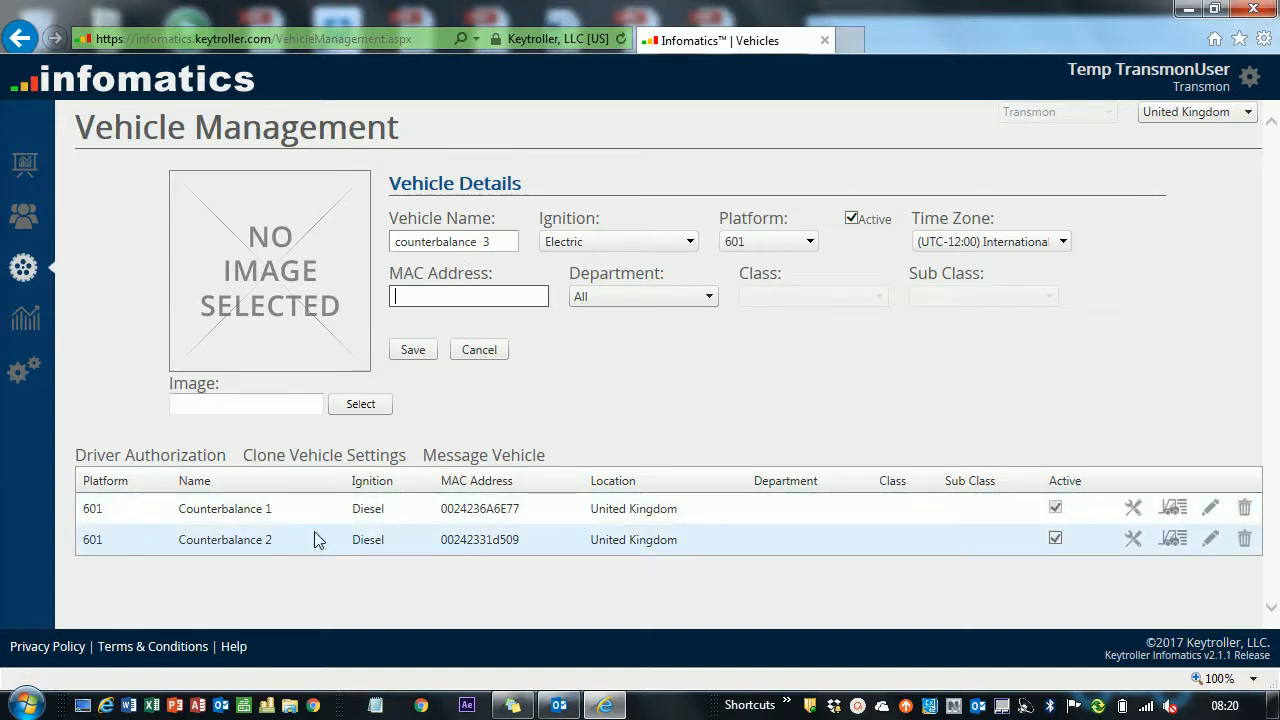
pyautogui.moveTo(250, 522)
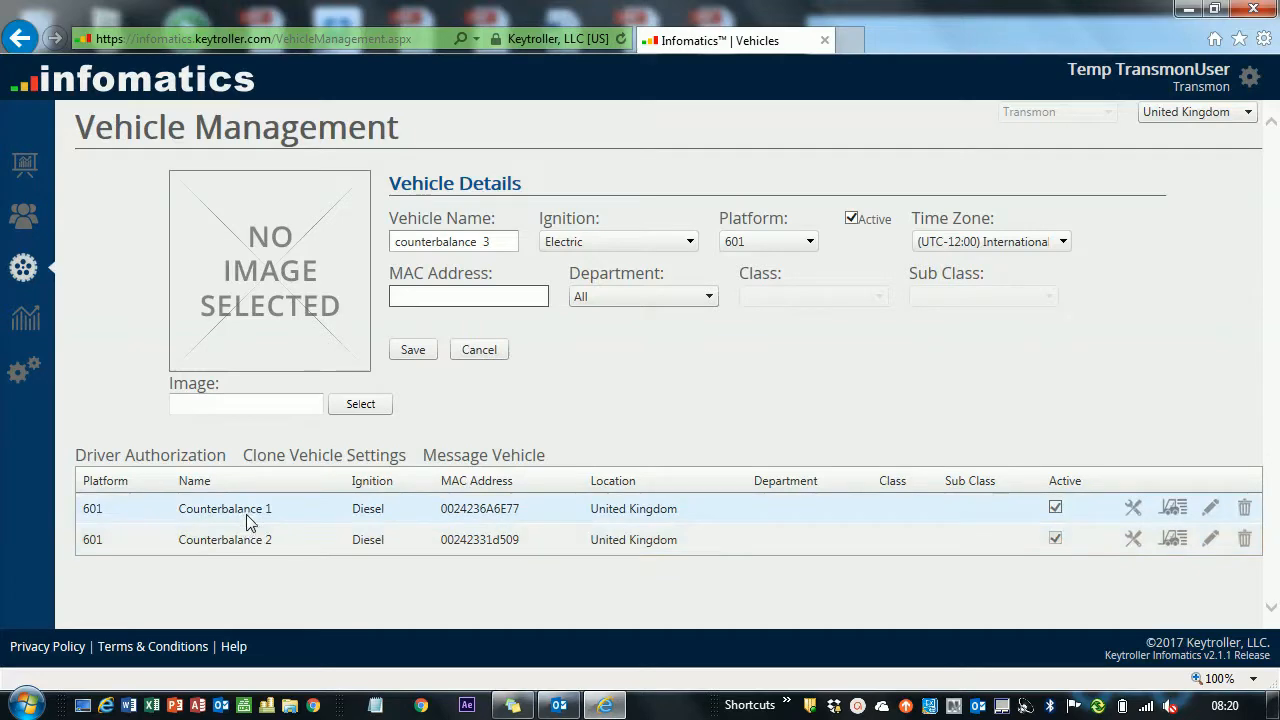
pyautogui.click(323, 455)
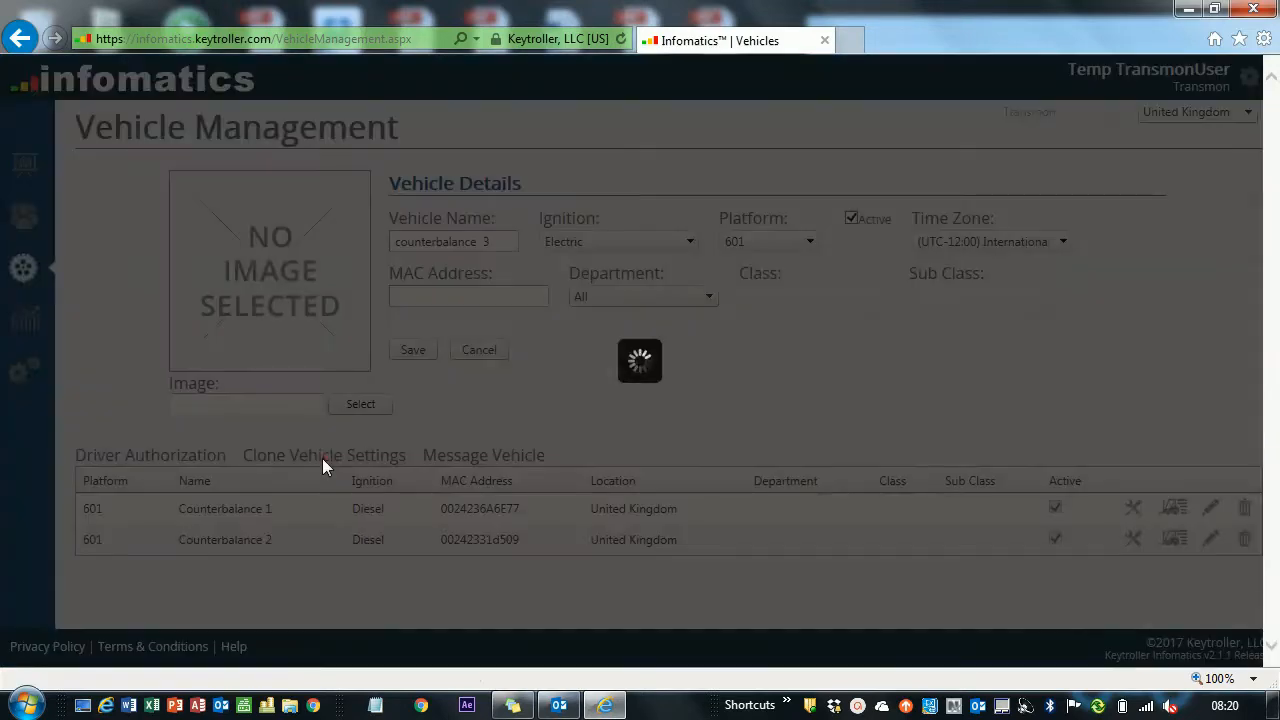
pyautogui.click(323, 455)
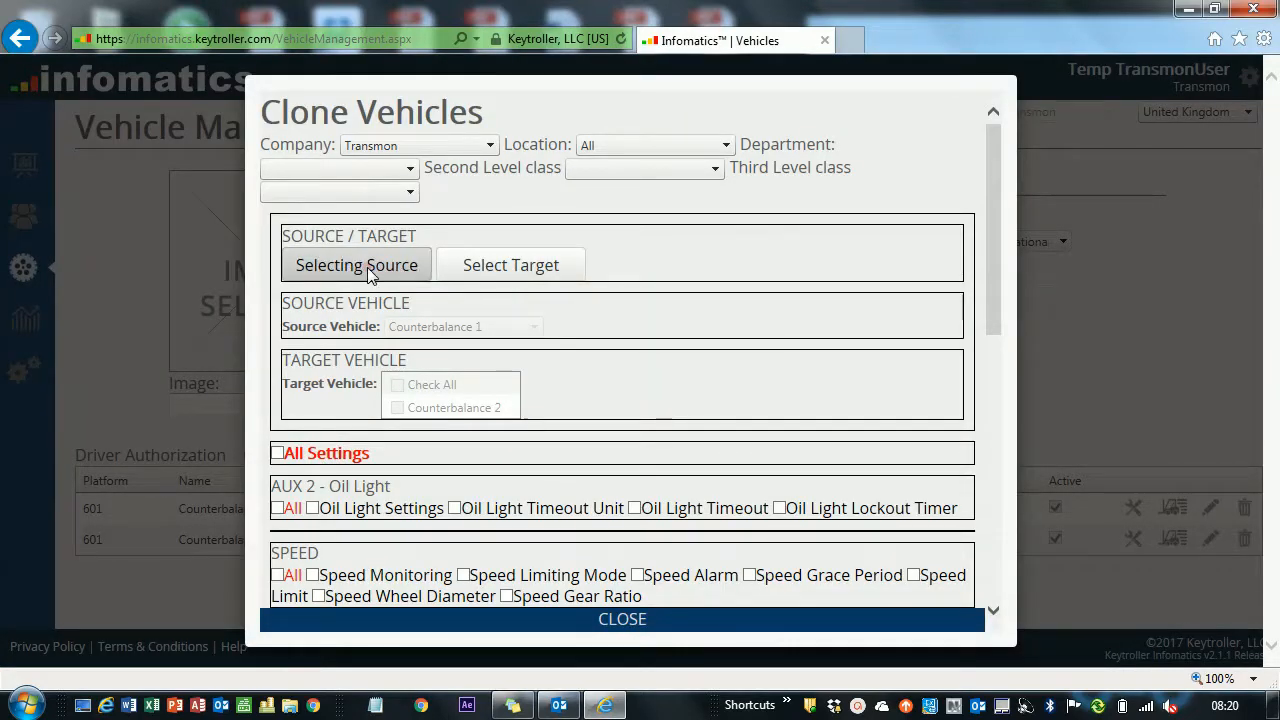
pyautogui.click(356, 265)
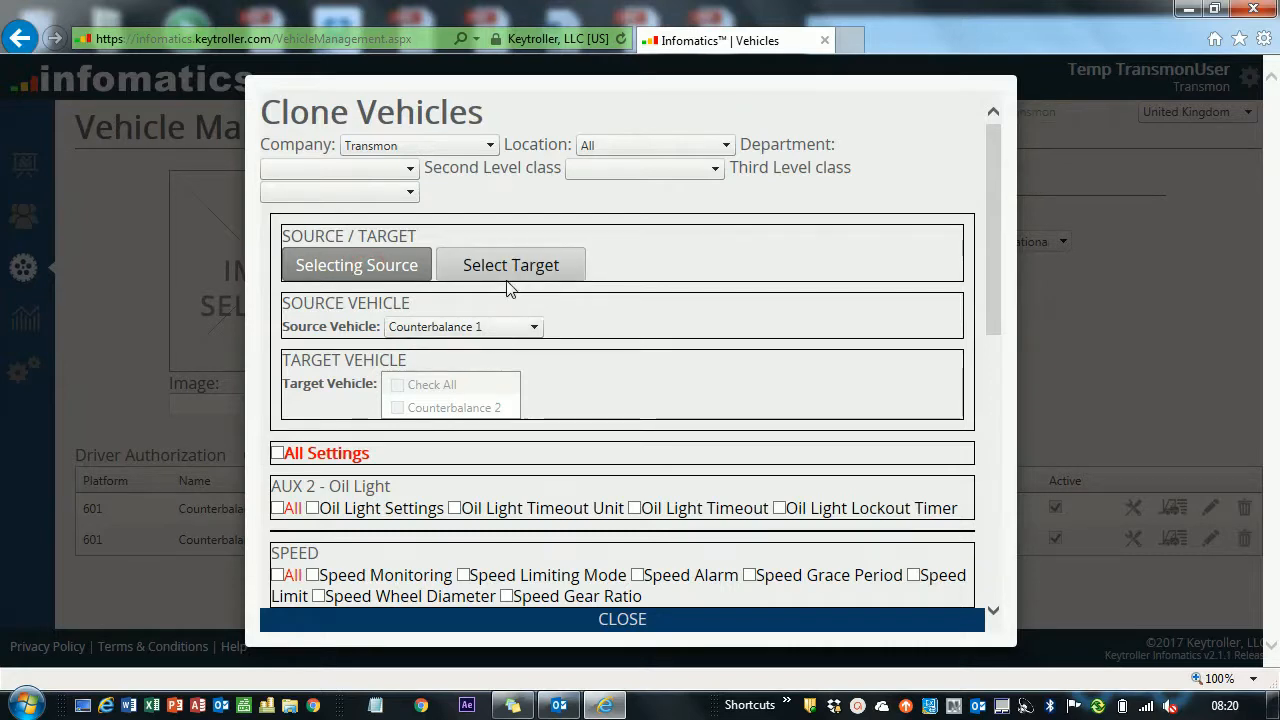
pyautogui.click(510, 264)
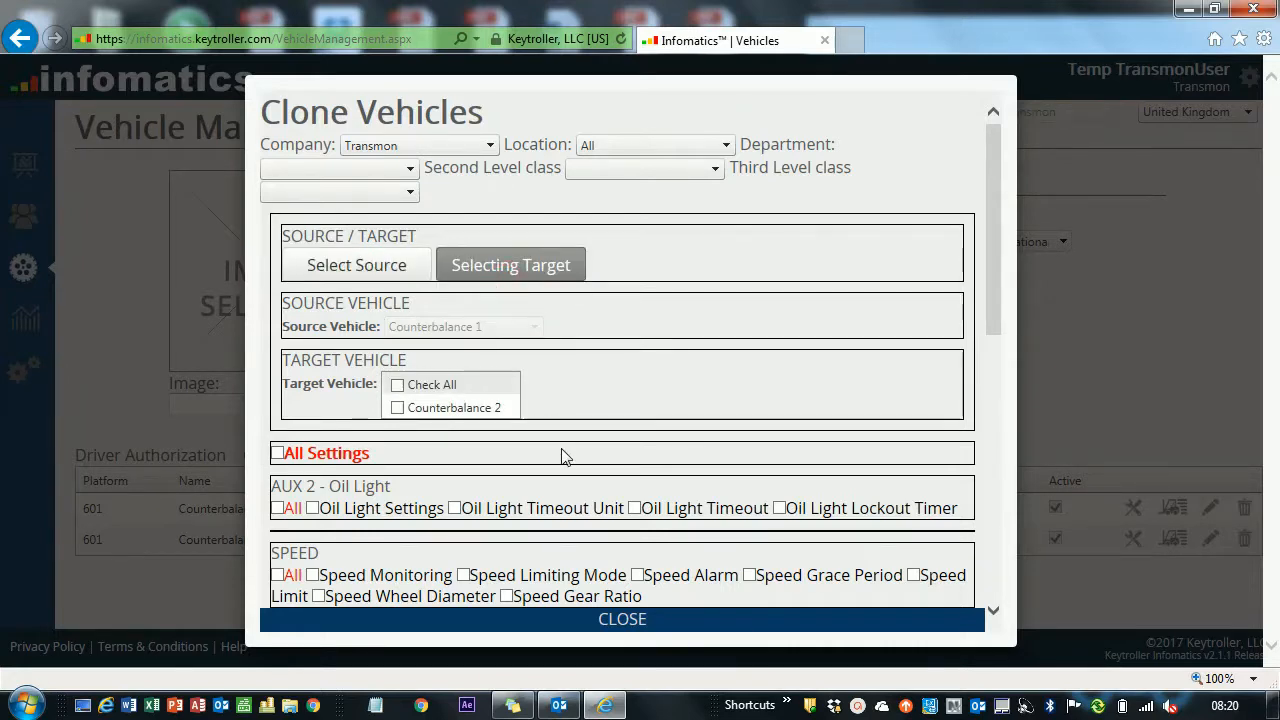
pyautogui.click(278, 453)
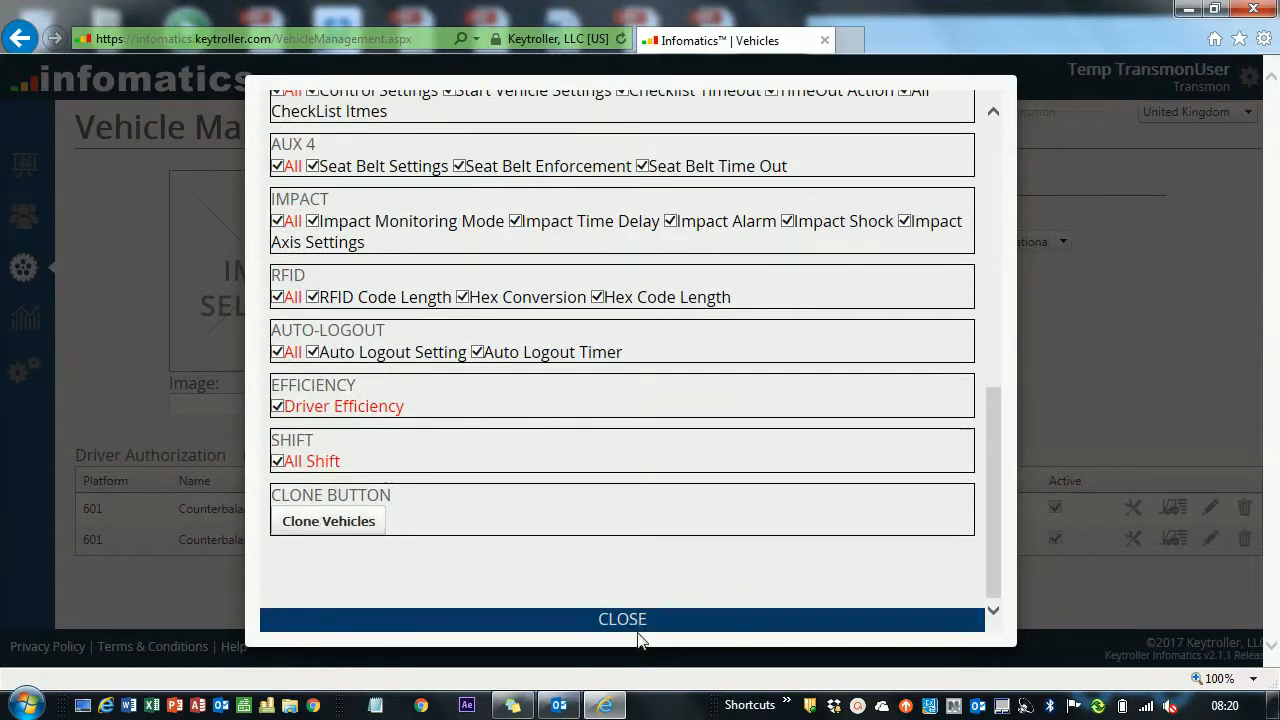
pyautogui.click(622, 619)
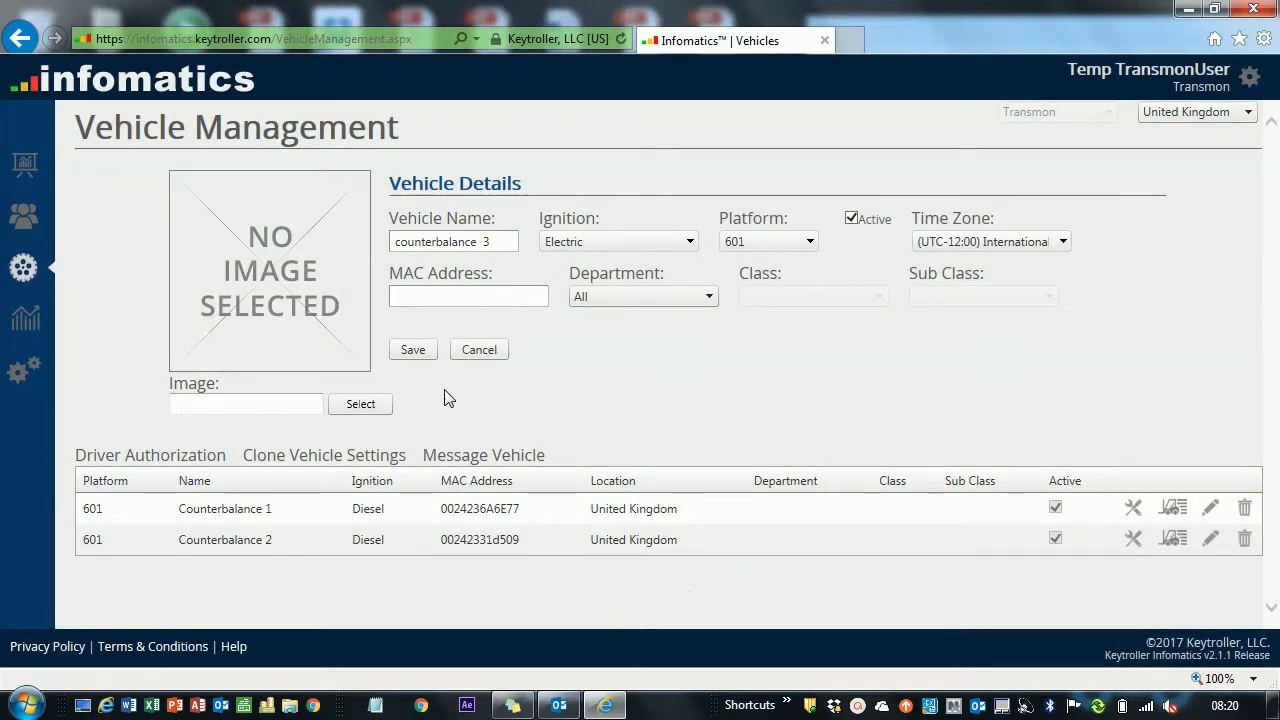
pyautogui.moveTo(557, 277)
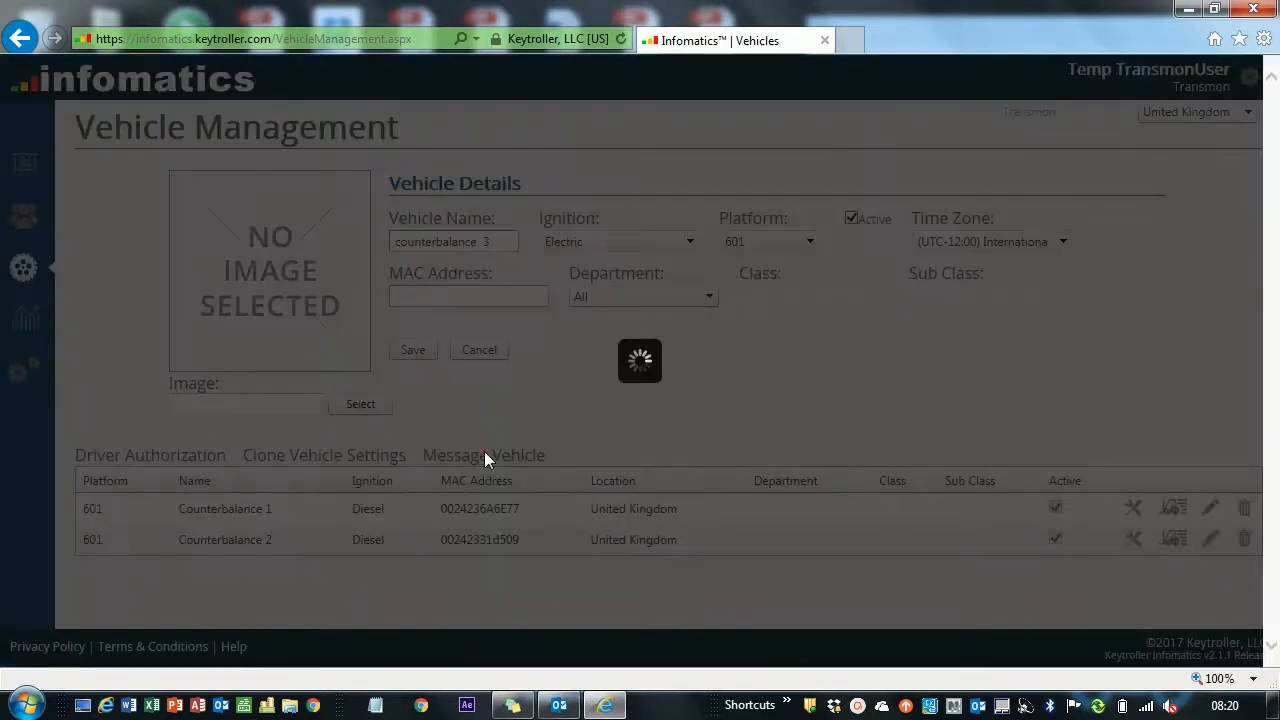
pyautogui.click(483, 455)
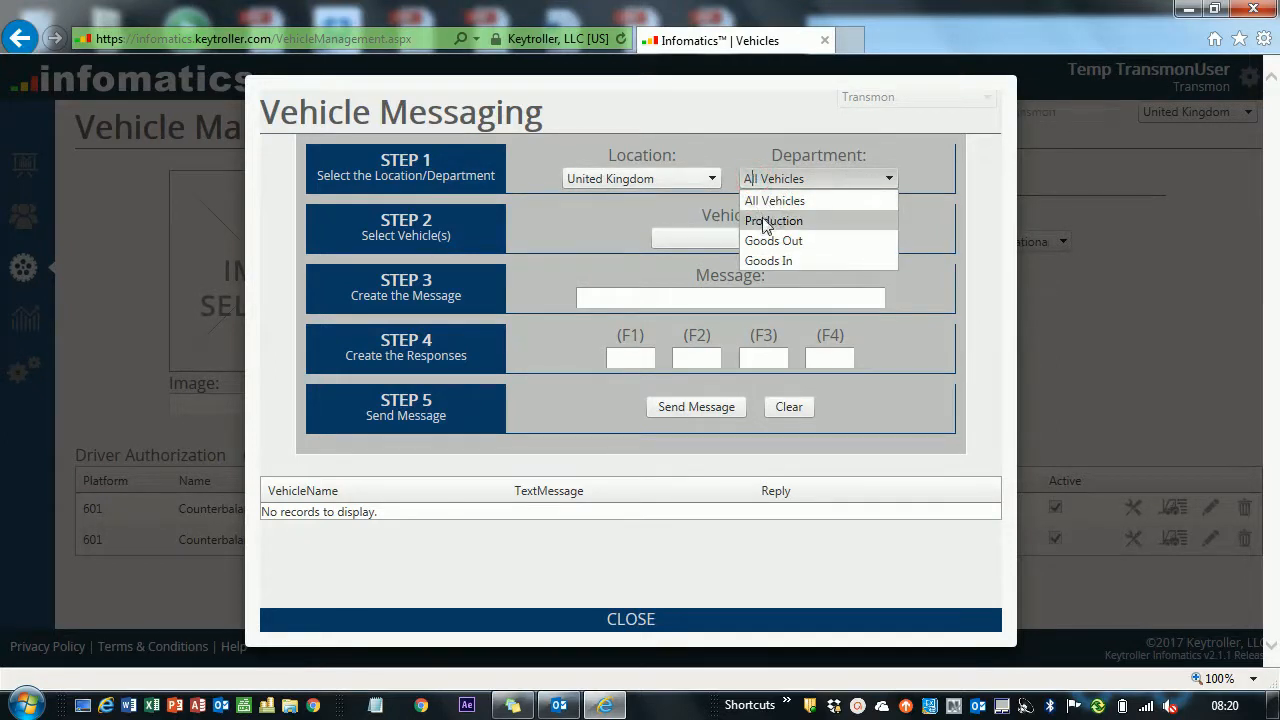
pyautogui.click(774, 220)
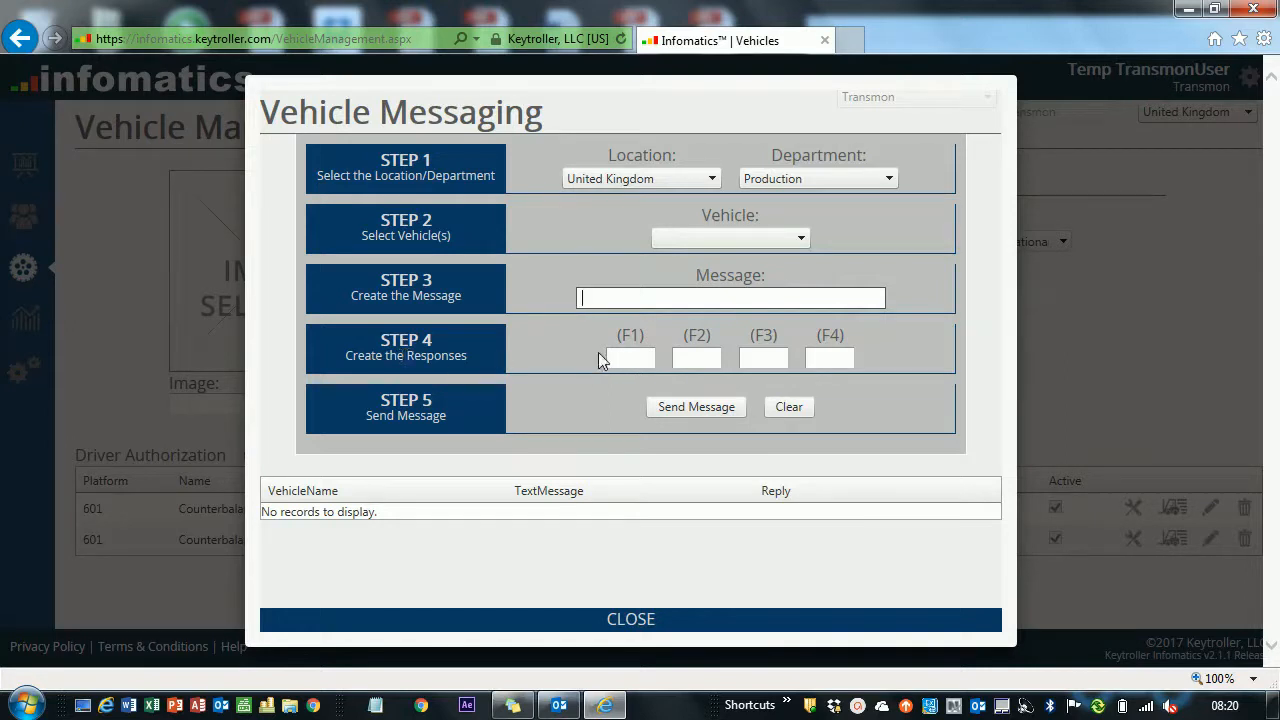
pyautogui.click(696, 358)
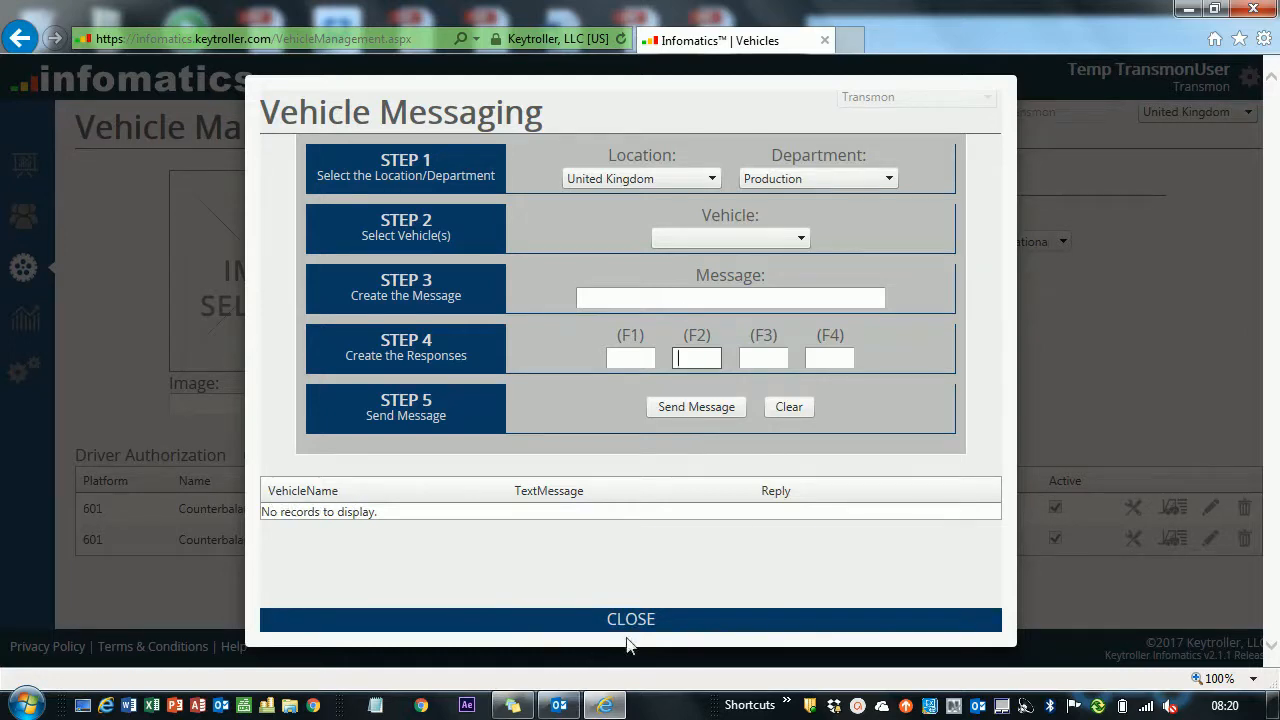
pyautogui.click(630, 619)
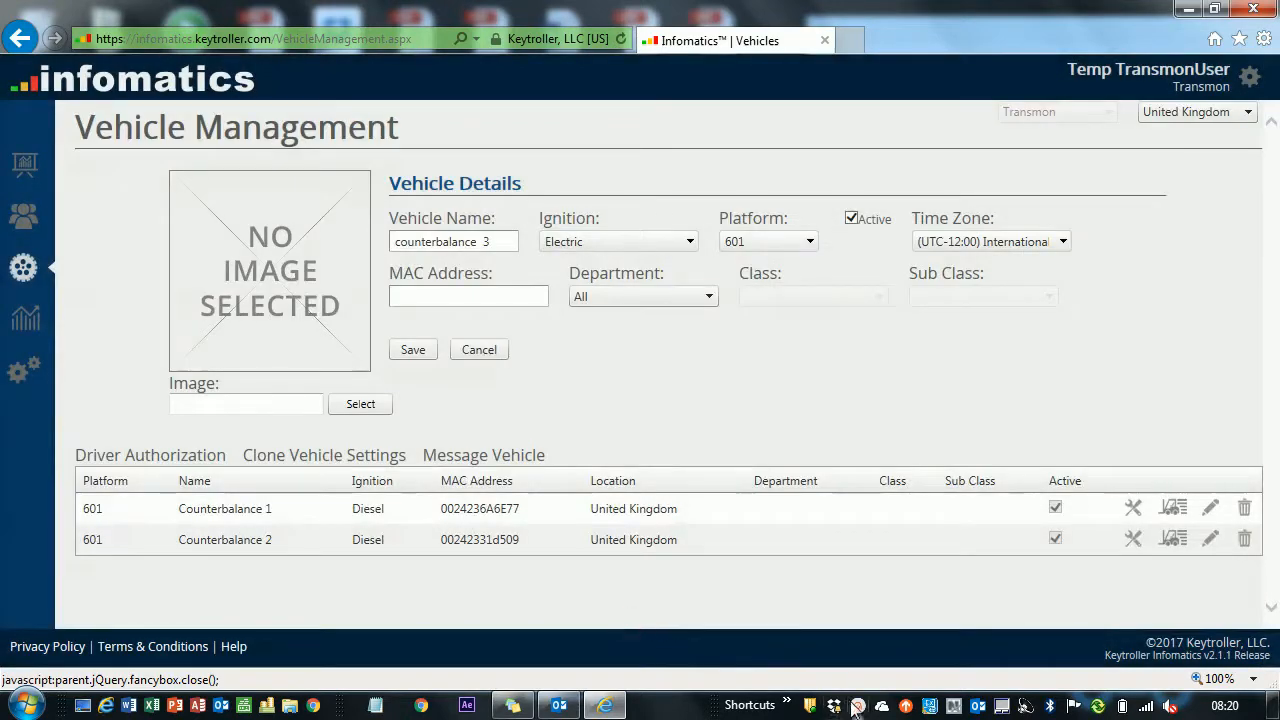